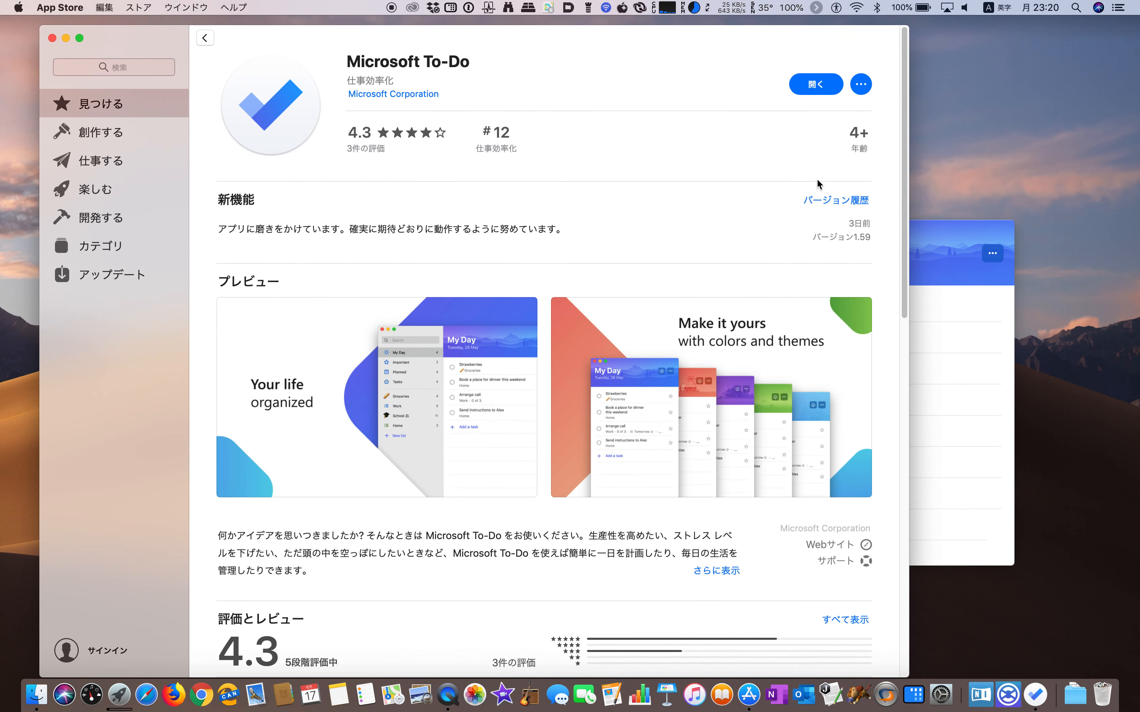
# - Review the Microsoft To-Do App Store page down through ratings and the information section
pyautogui.scroll(-3)
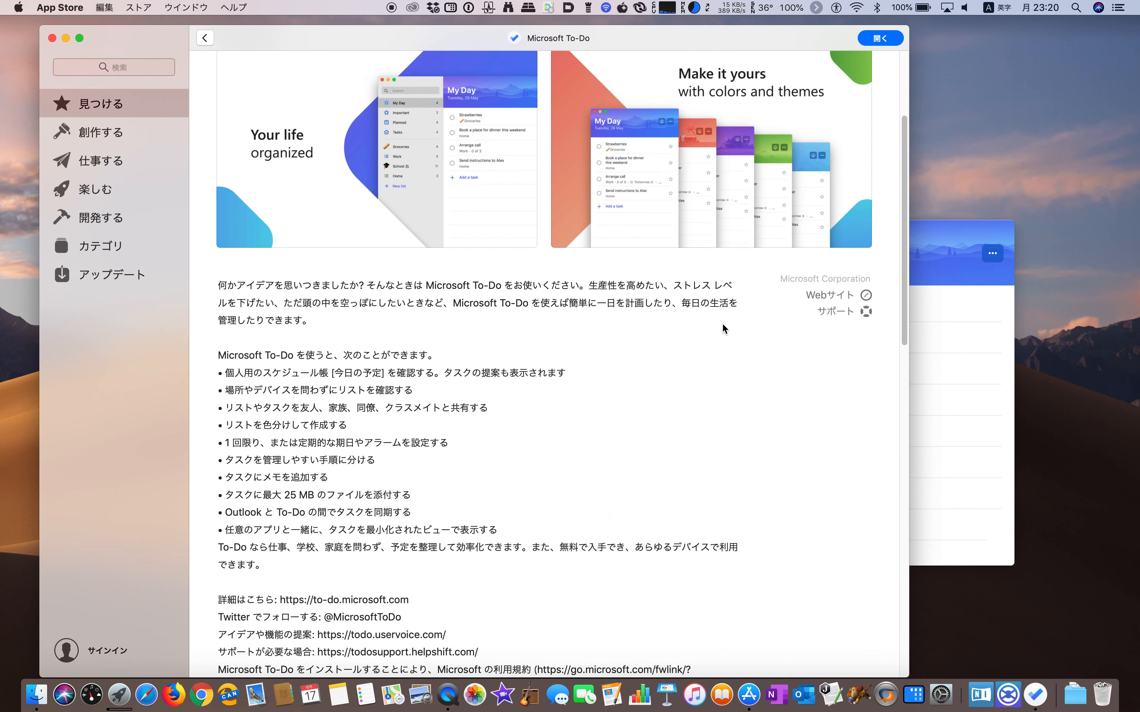
pyautogui.scroll(-3)
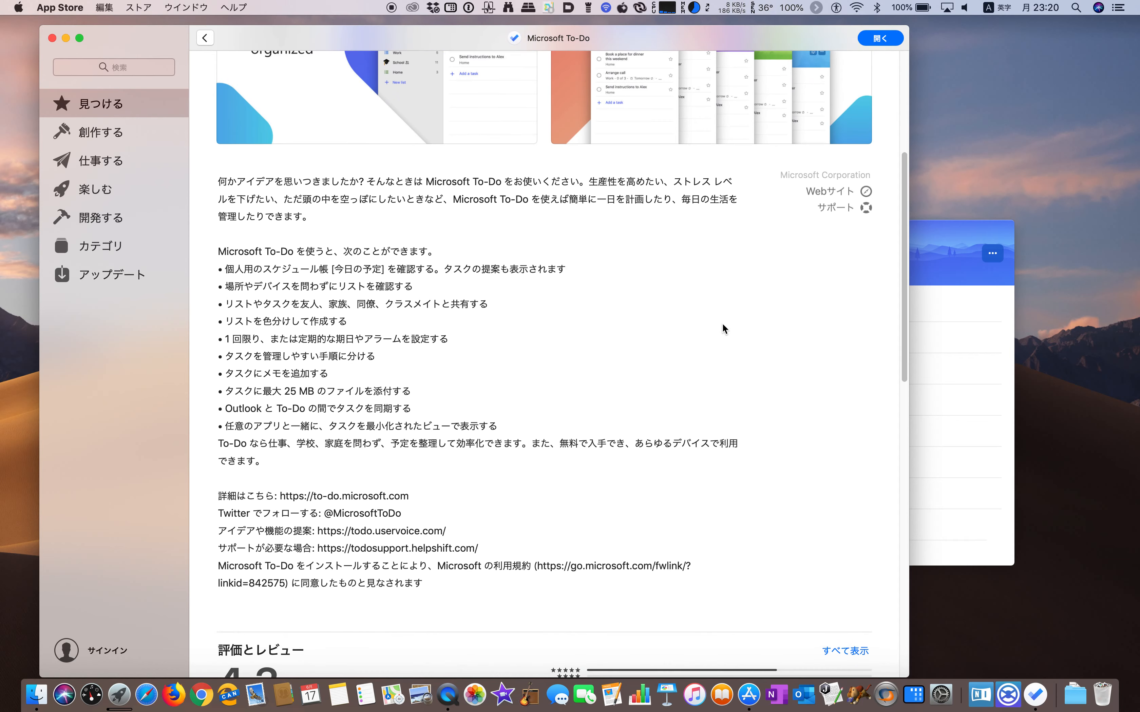
pyautogui.scroll(-3)
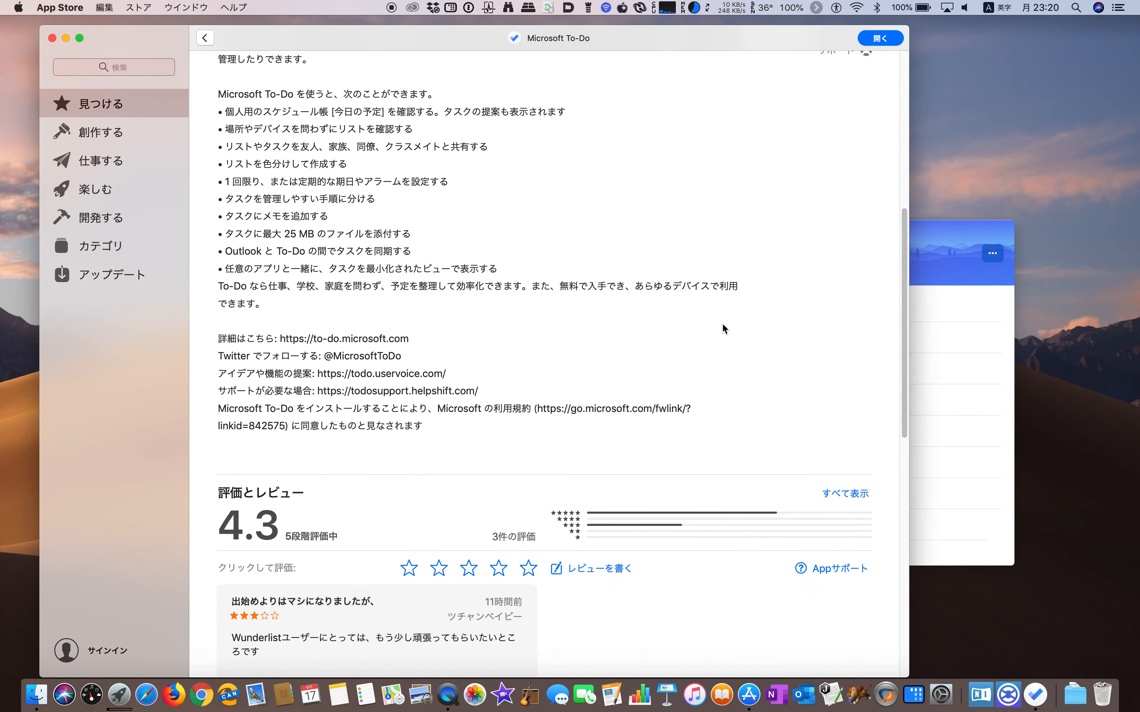
pyautogui.scroll(-3)
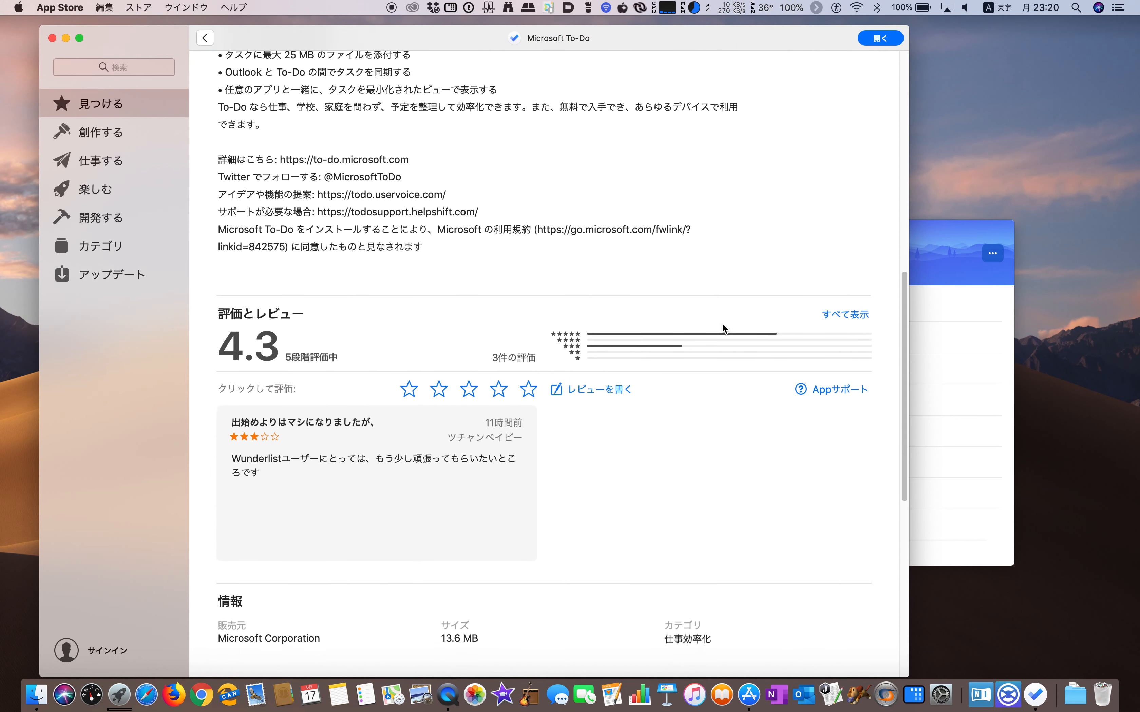
pyautogui.scroll(-3)
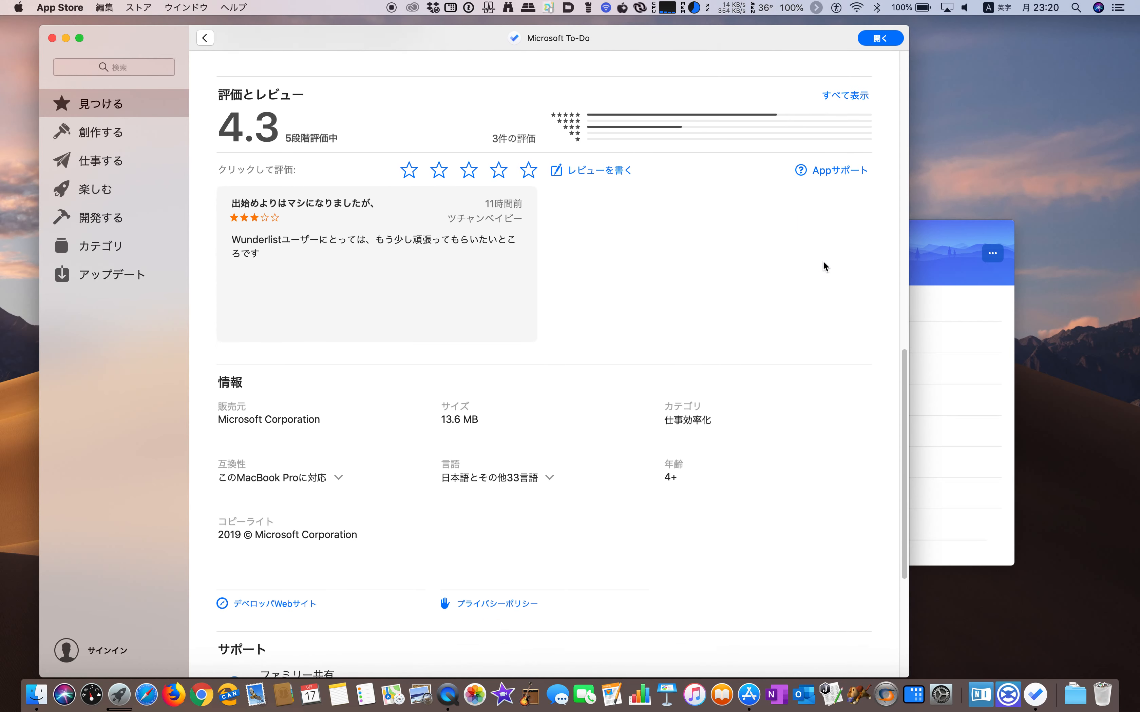
pyautogui.scroll(-3)
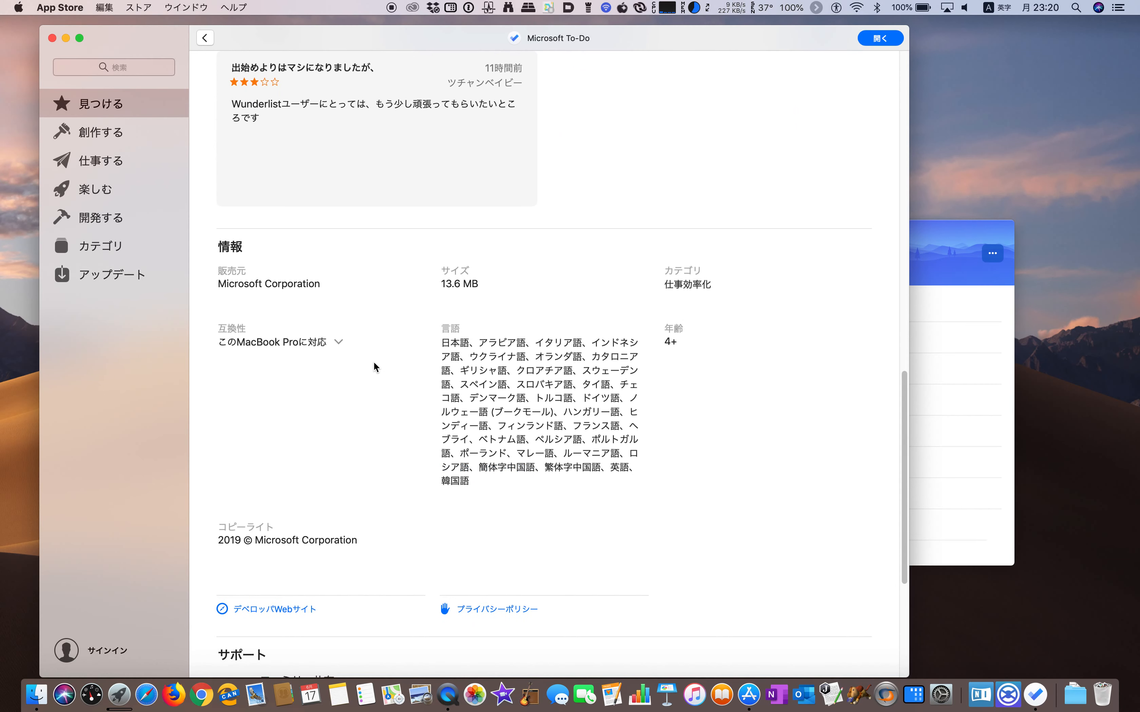
# - Expand the 互換性 details to reveal the macOS 10.13 requirement
pyautogui.click(336, 342)
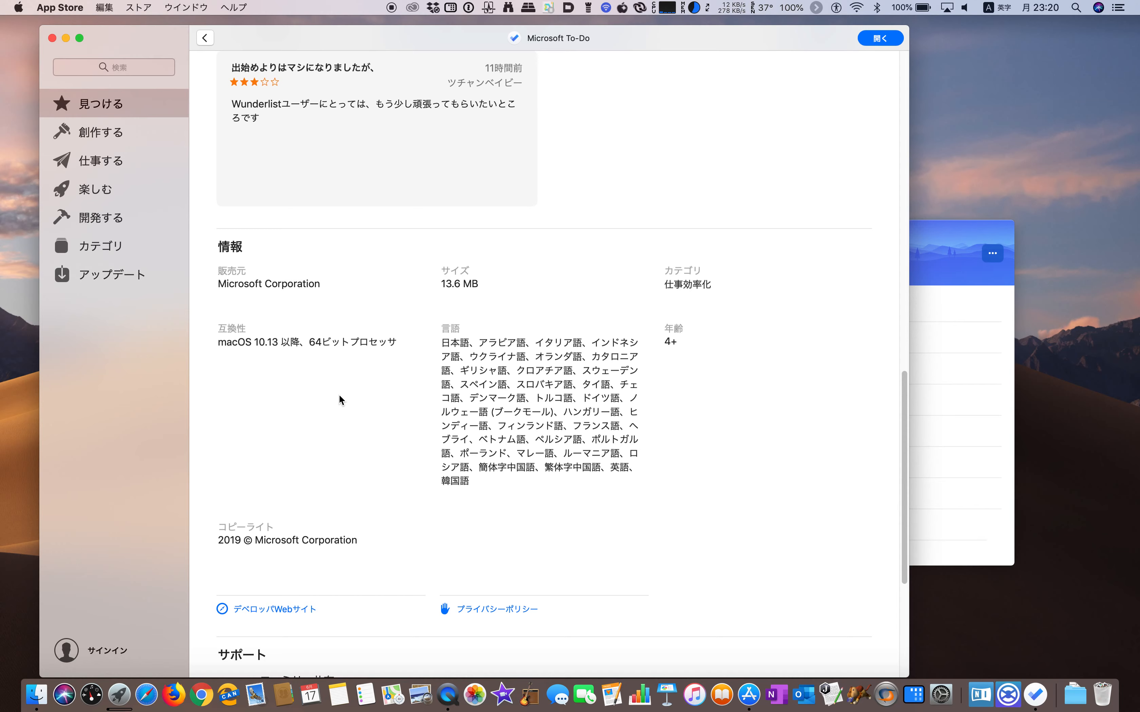
pyautogui.scroll(3)
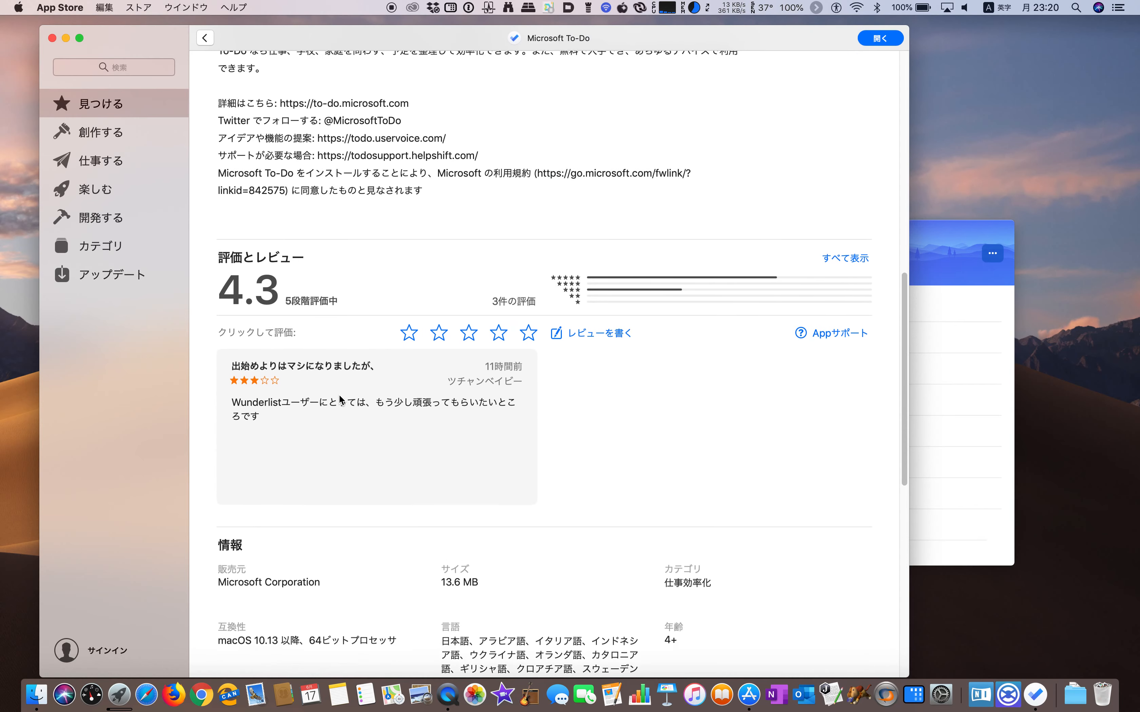
pyautogui.scroll(3)
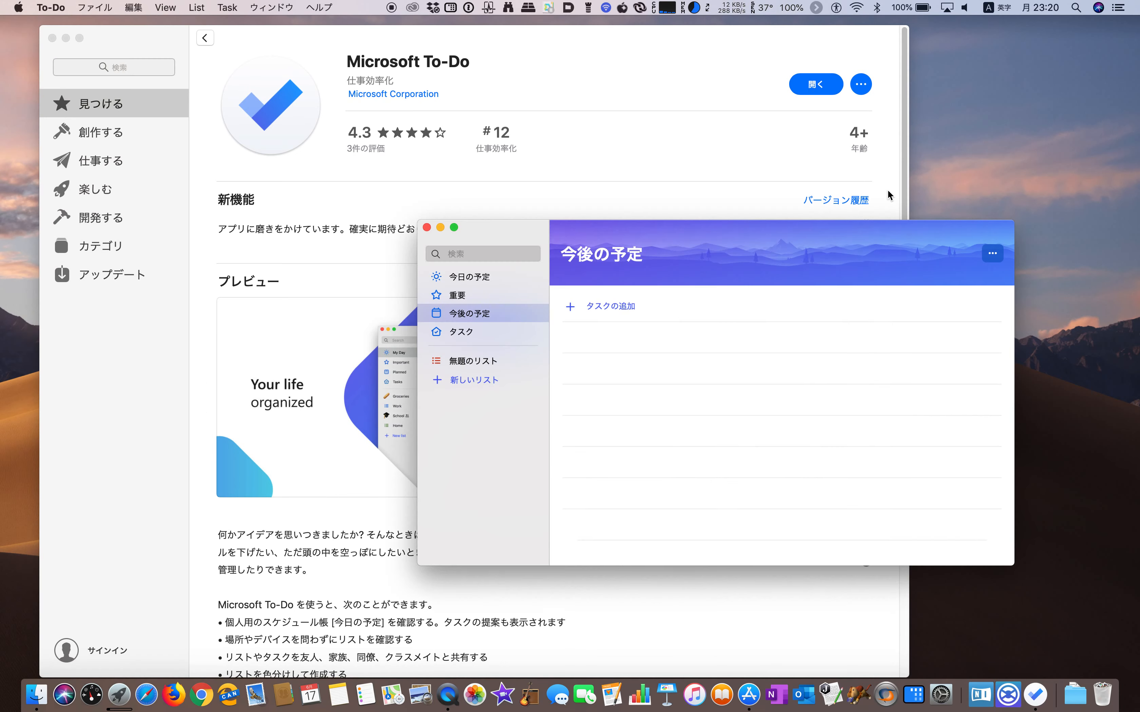
pyautogui.moveTo(75, 51)
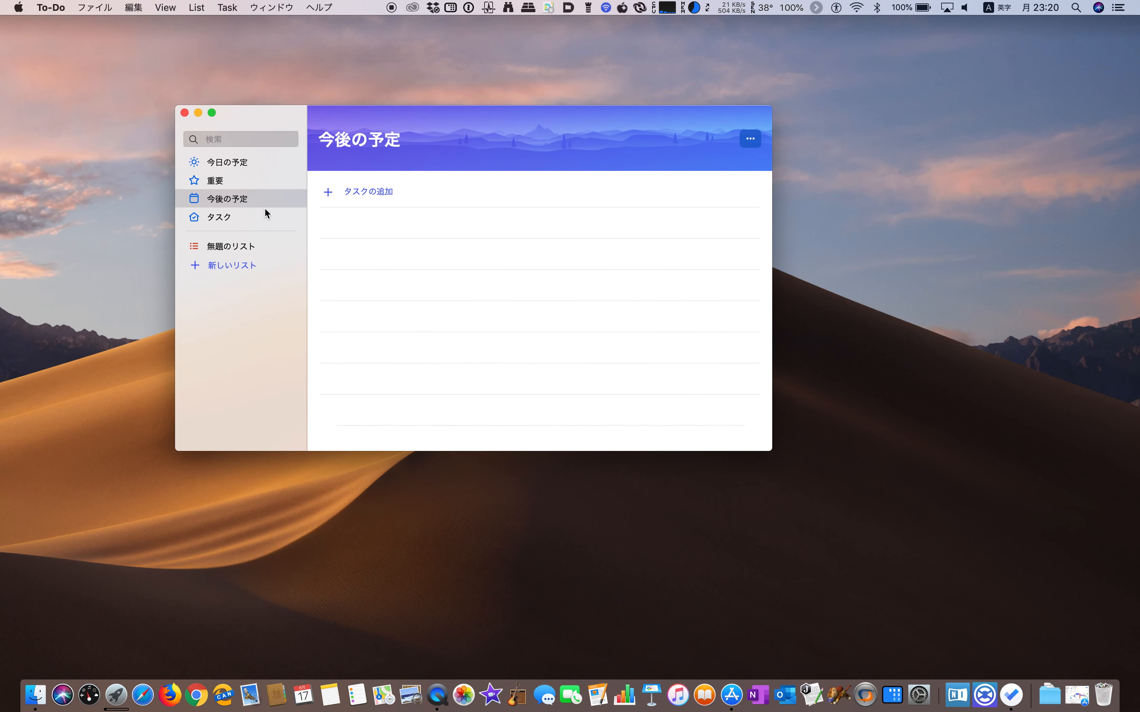
# - View the About window via 'To-Do の詳細' showing version 1.59, then return to the main window
pyautogui.click(50, 7)
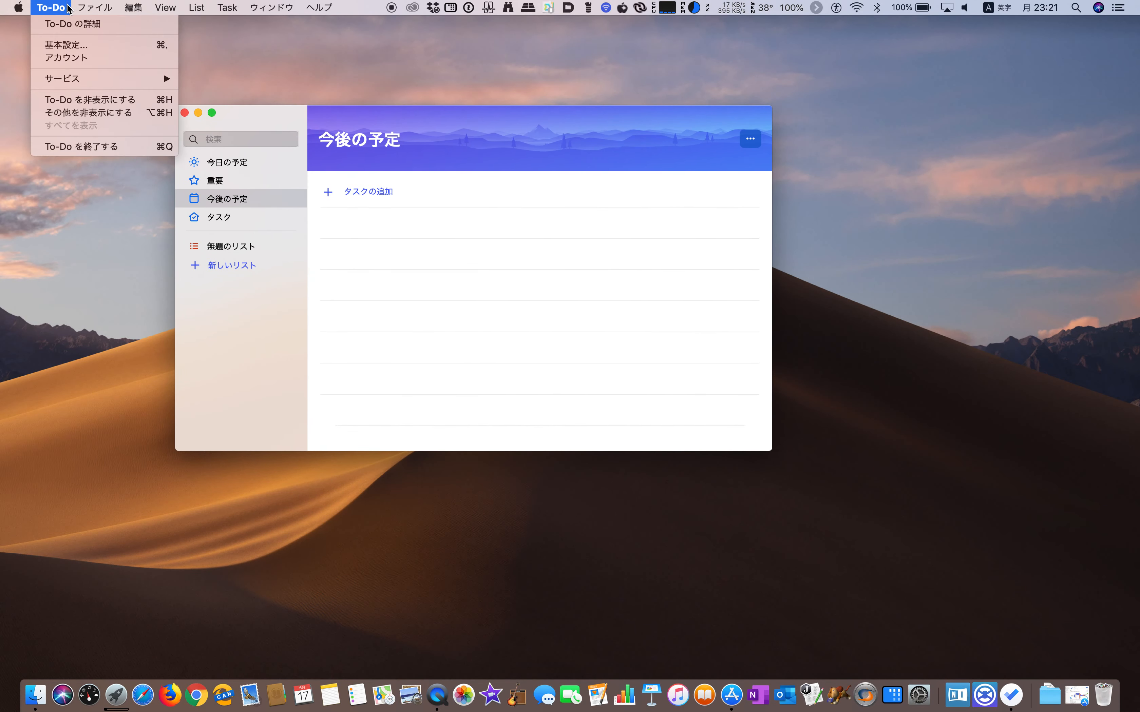
pyautogui.click(71, 24)
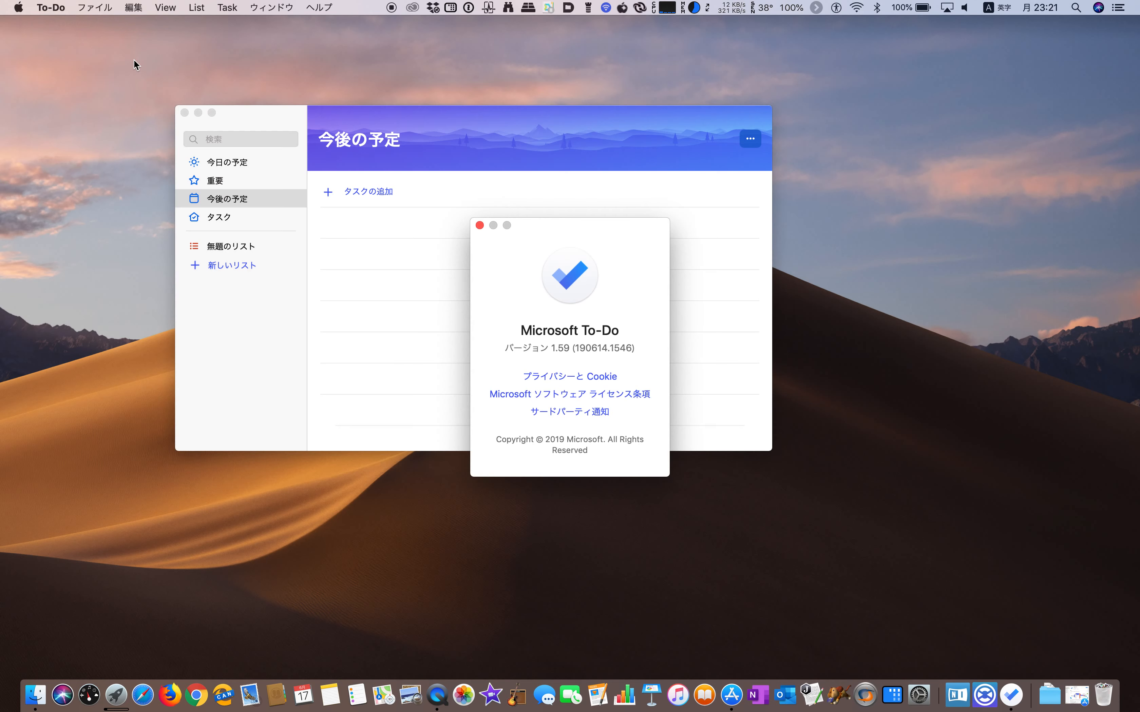
pyautogui.click(94, 7)
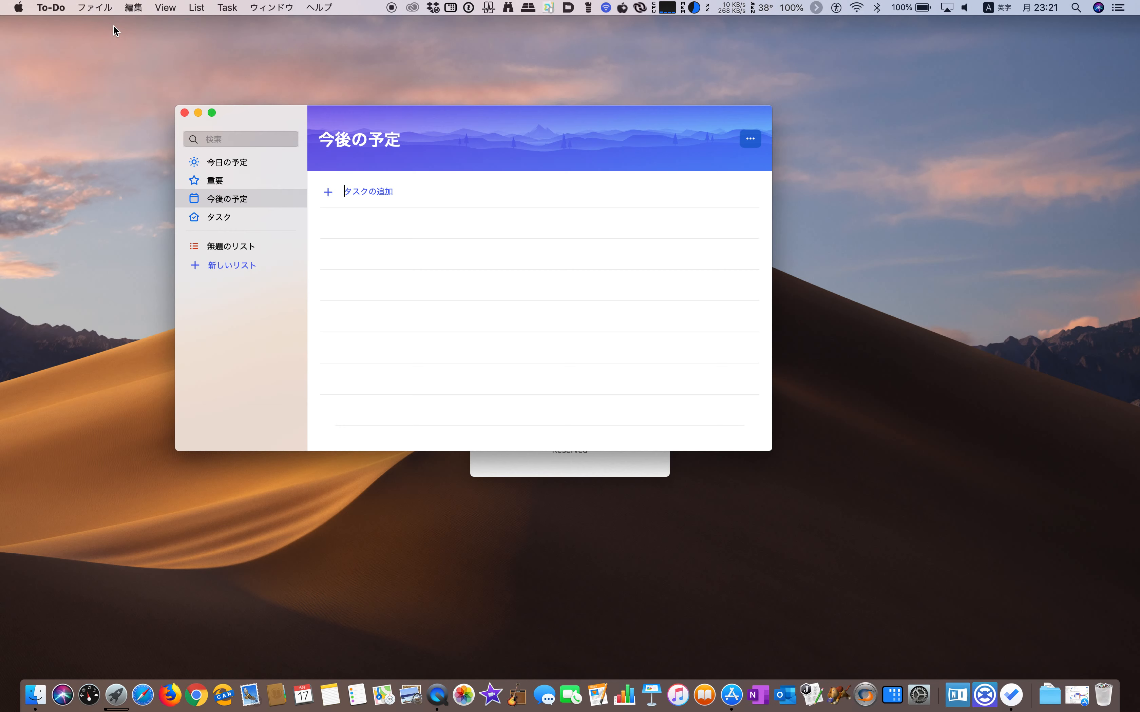
# - Create a new list via ファイル > 新しいリスト and open 無題のリスト 1
pyautogui.click(94, 8)
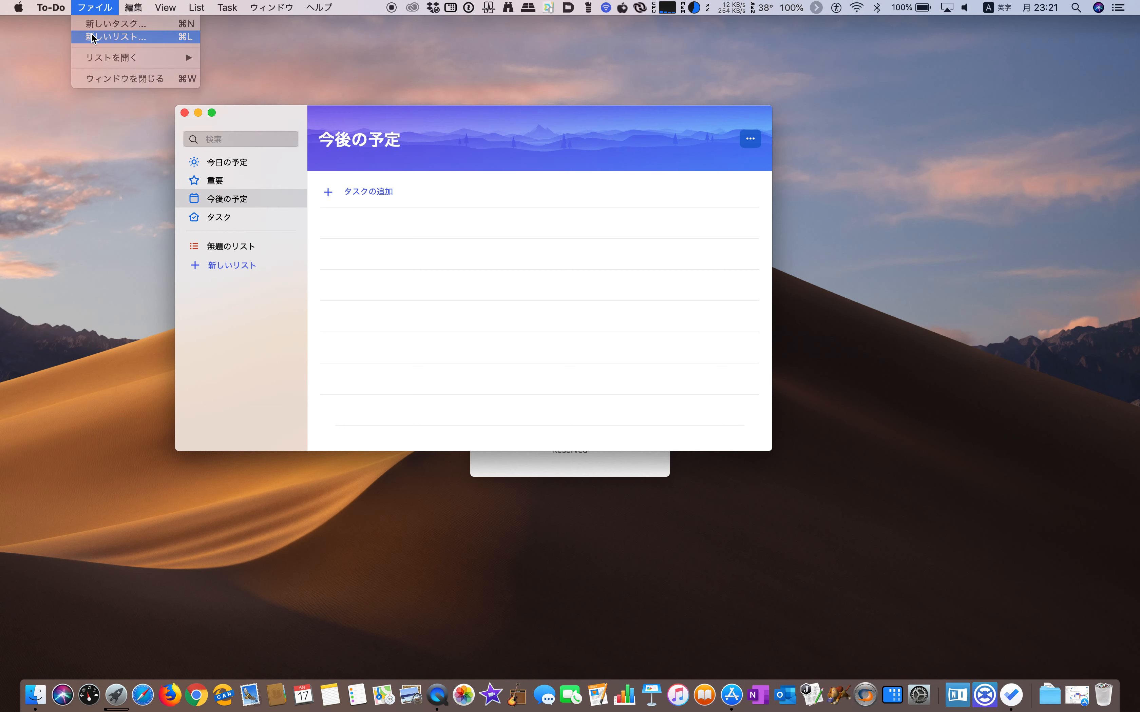
pyautogui.click(111, 37)
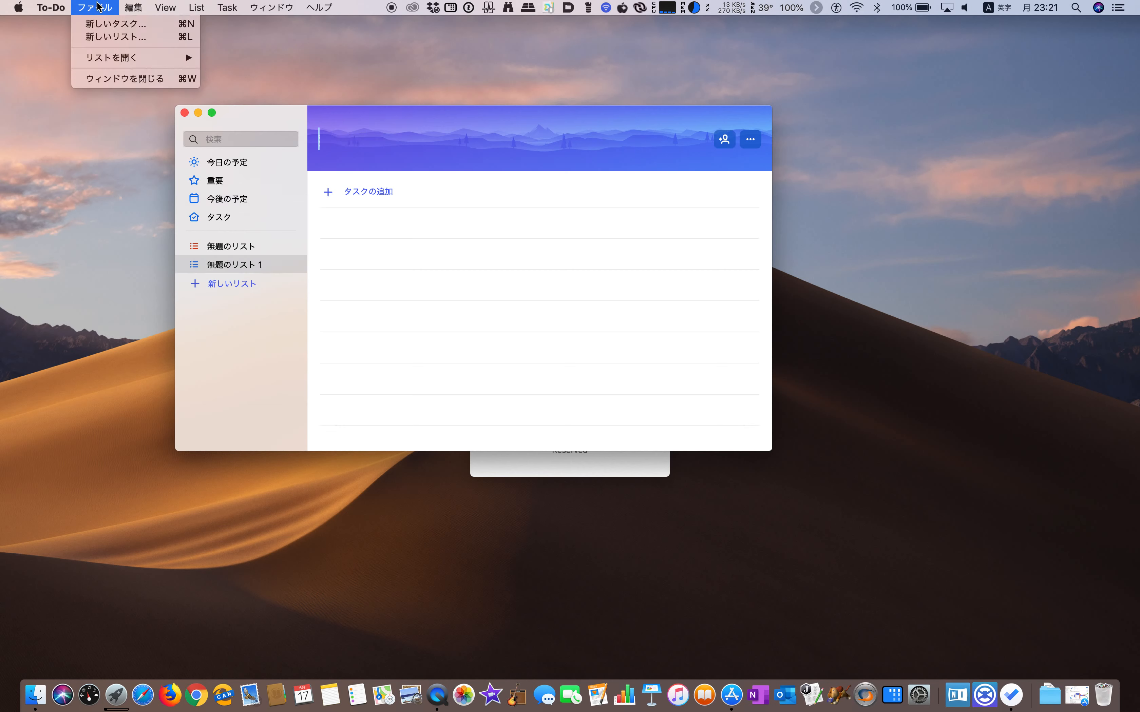
pyautogui.moveTo(111, 57)
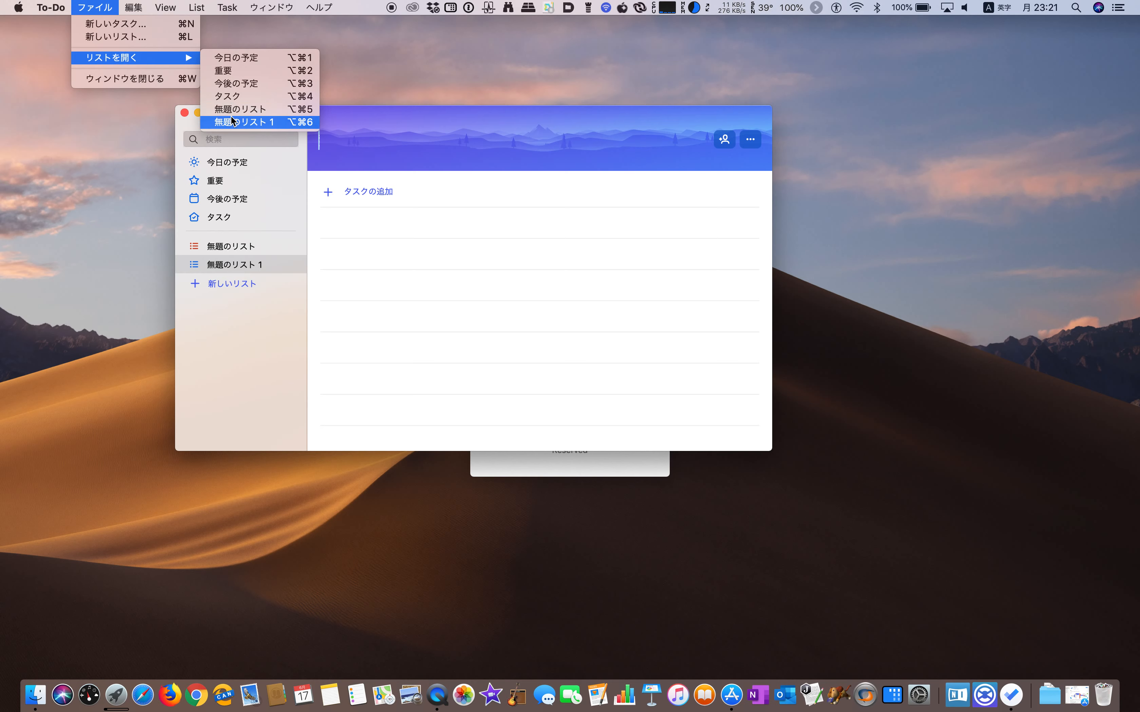
pyautogui.click(133, 7)
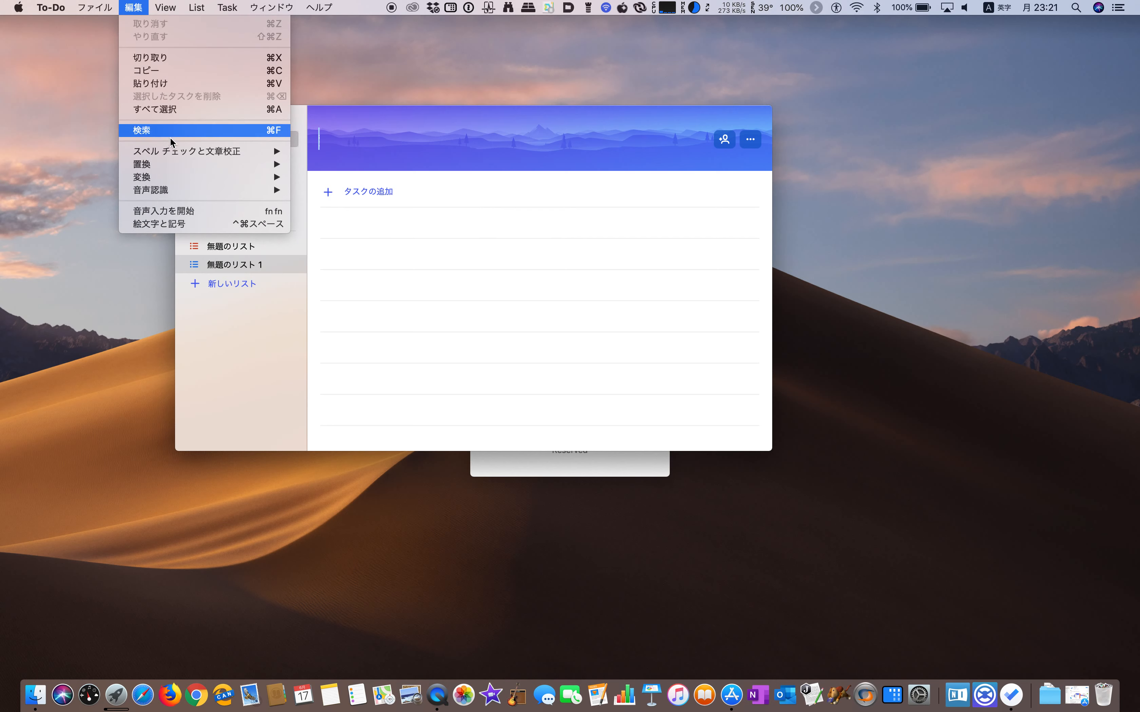
pyautogui.moveTo(203, 190)
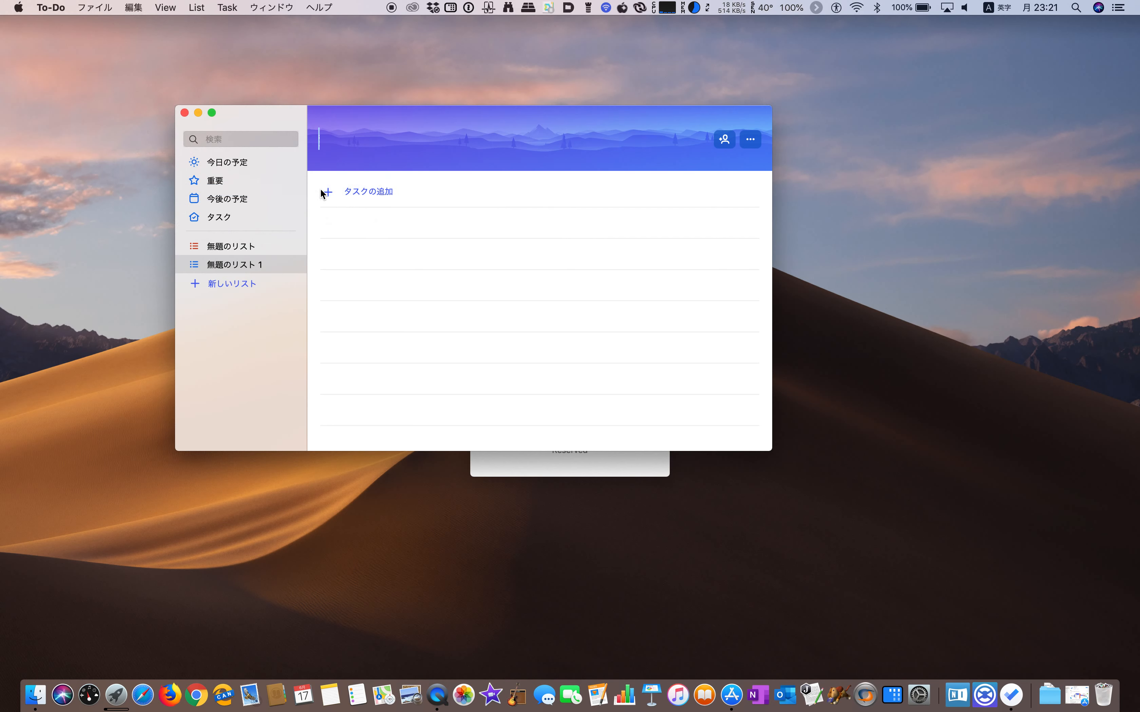
pyautogui.moveTo(375, 191)
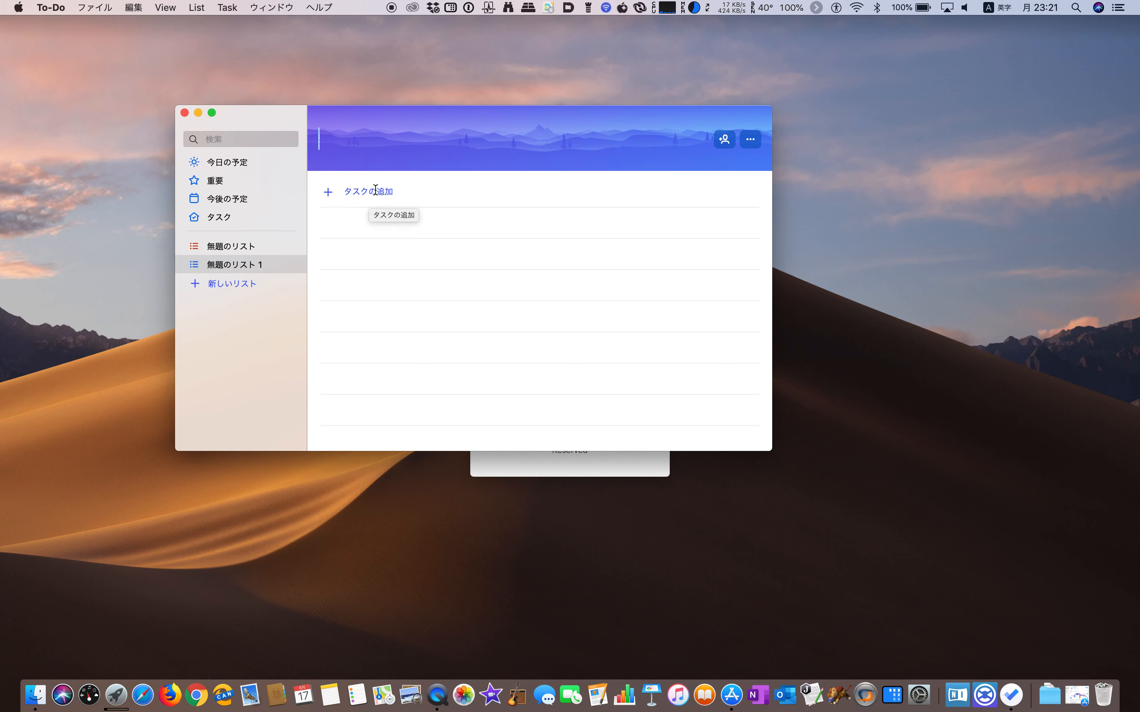
# - Add a テスト task to 無題のリスト 1 and open the てすとテスト task's detail pane
pyautogui.write('テス')
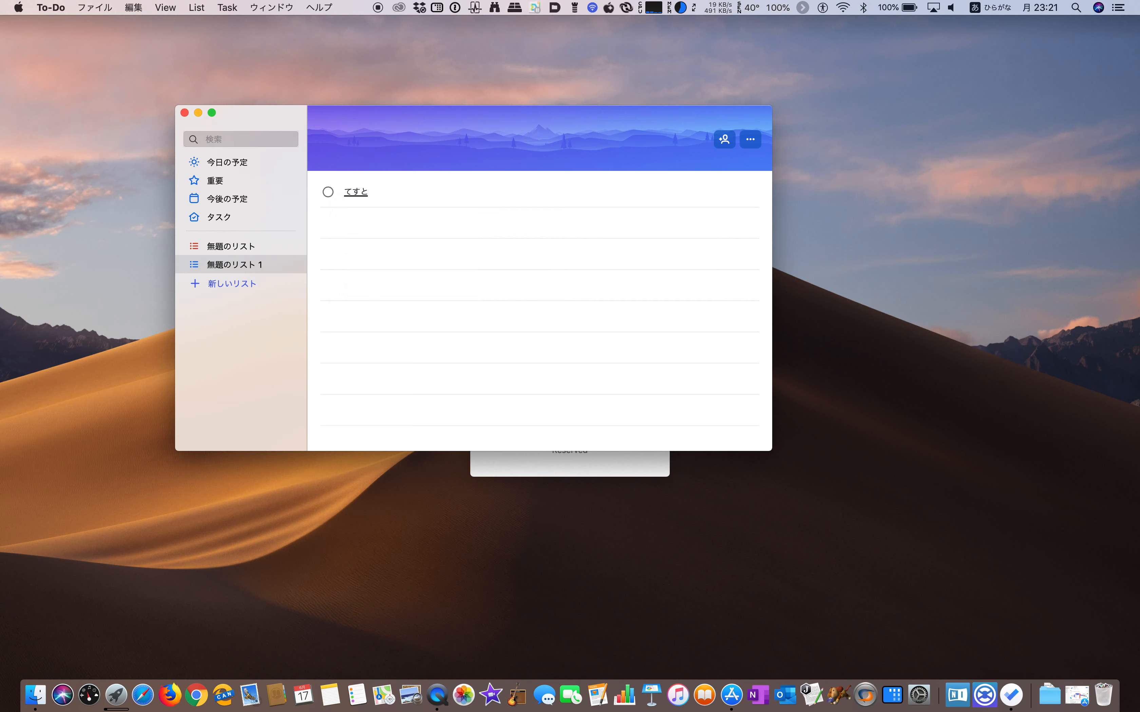
pyautogui.write('テスト')
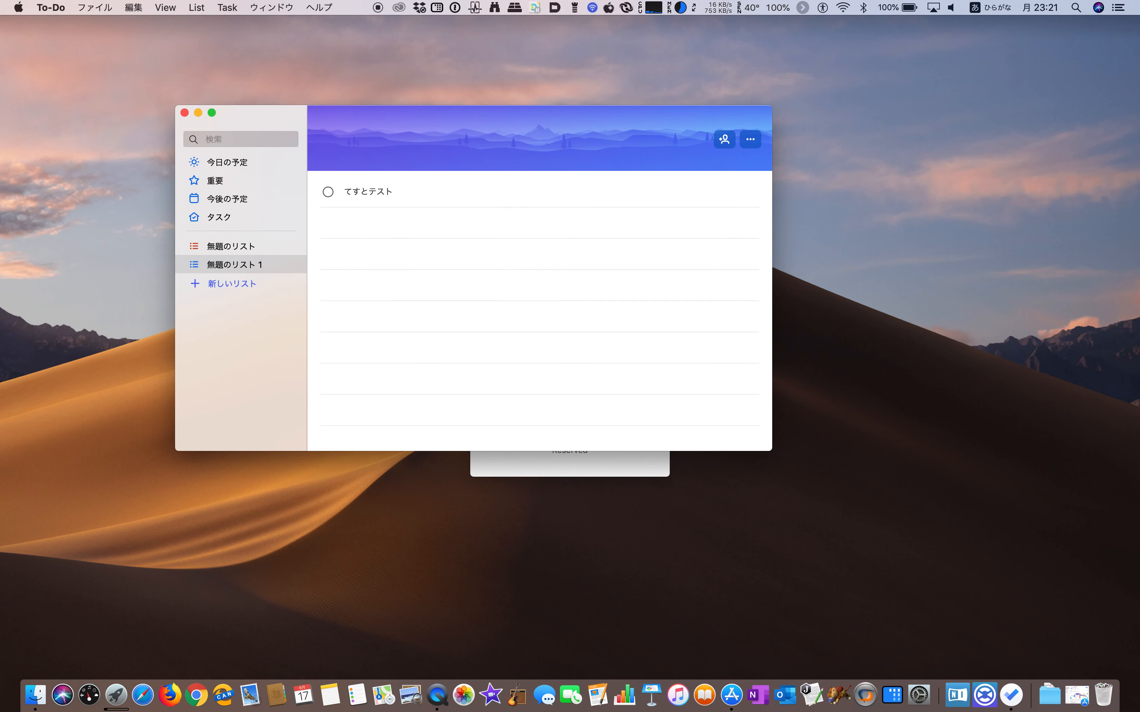
pyautogui.write('て')
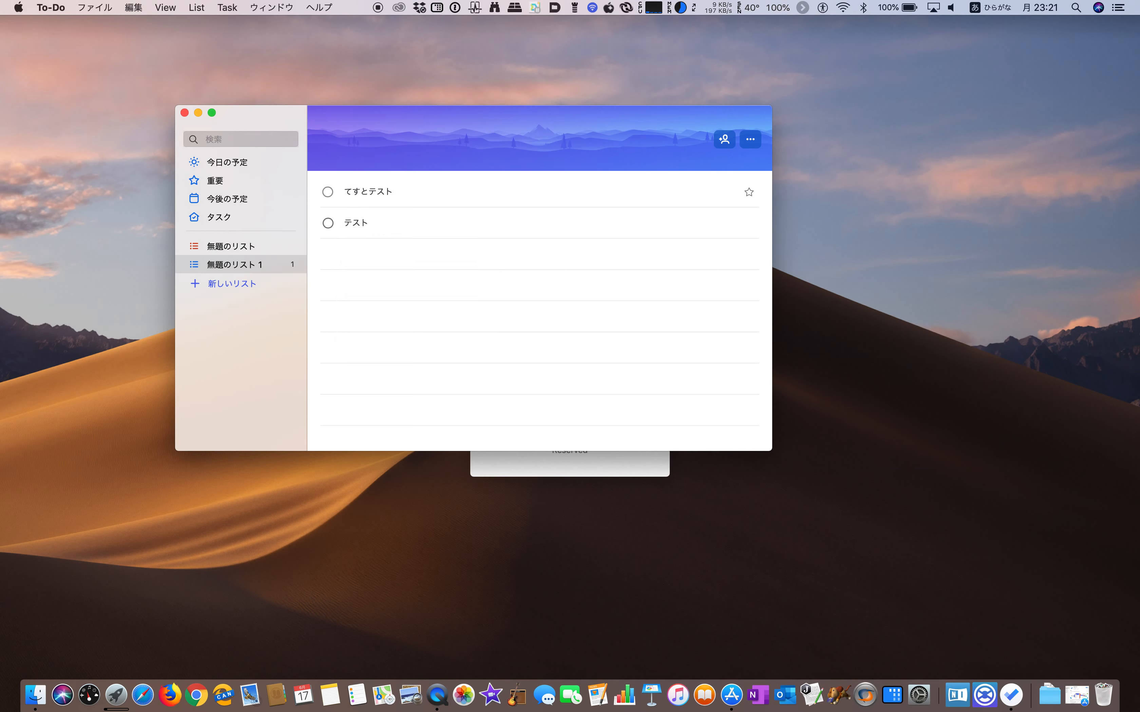
pyautogui.write('テスト')
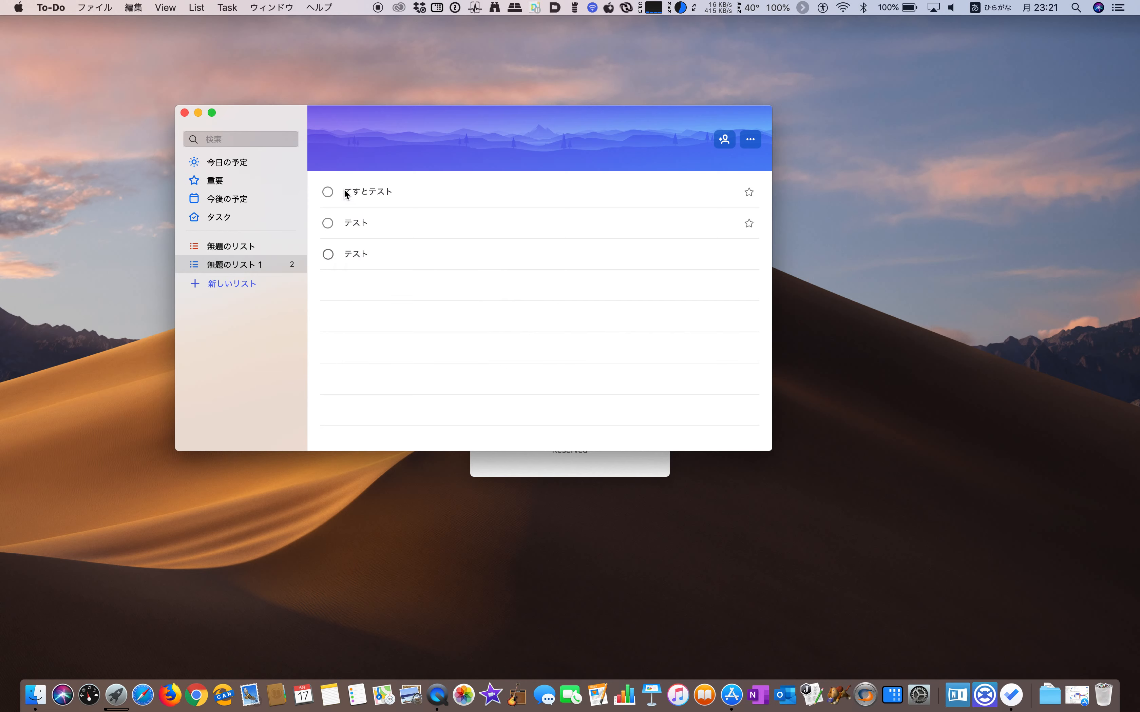
pyautogui.click(364, 193)
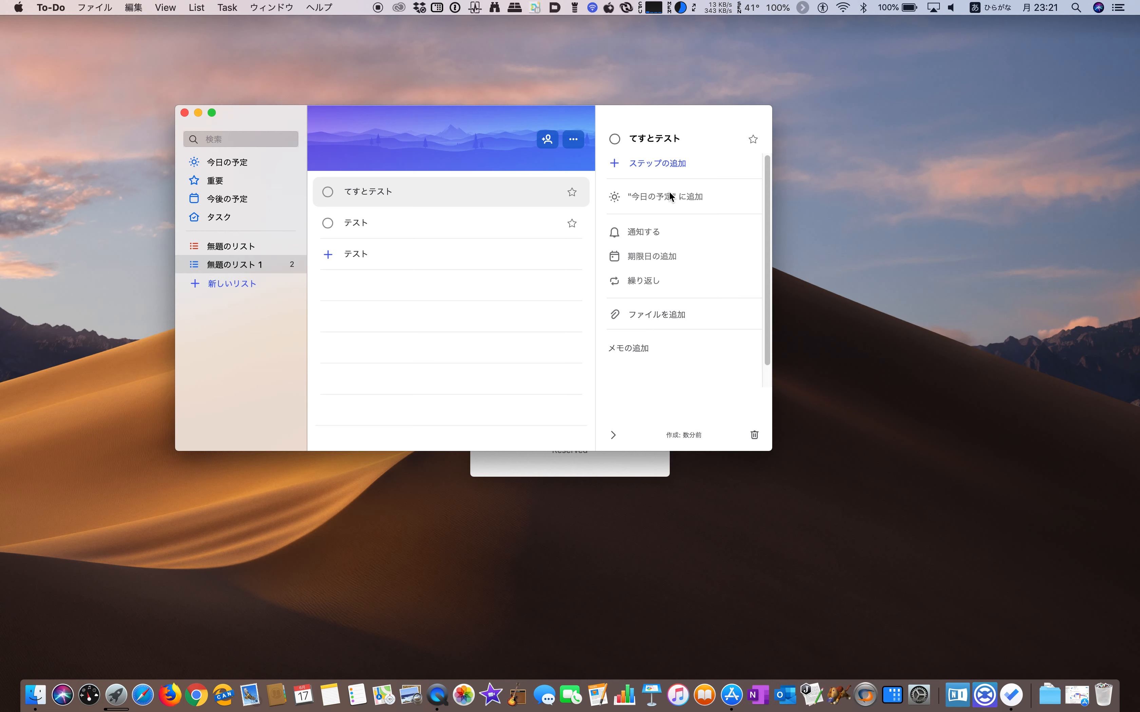
# - Mark the てすとテスト task as completed via the Task menu's 完了済みにする
pyautogui.click(196, 7)
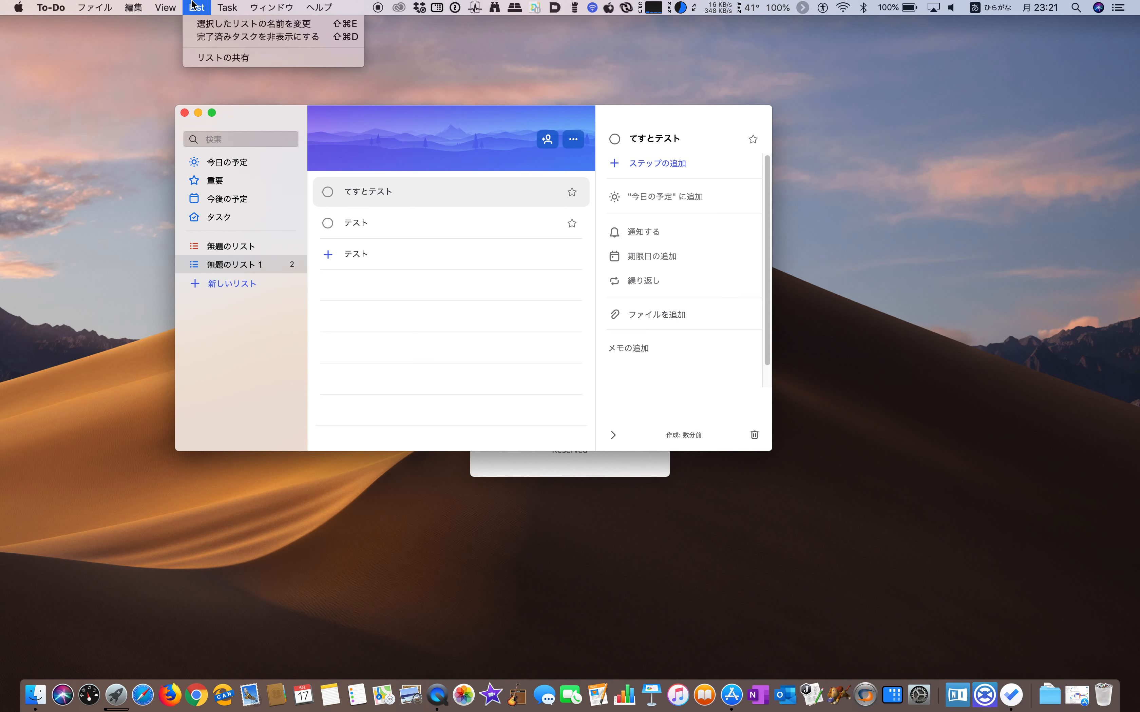
pyautogui.click(227, 7)
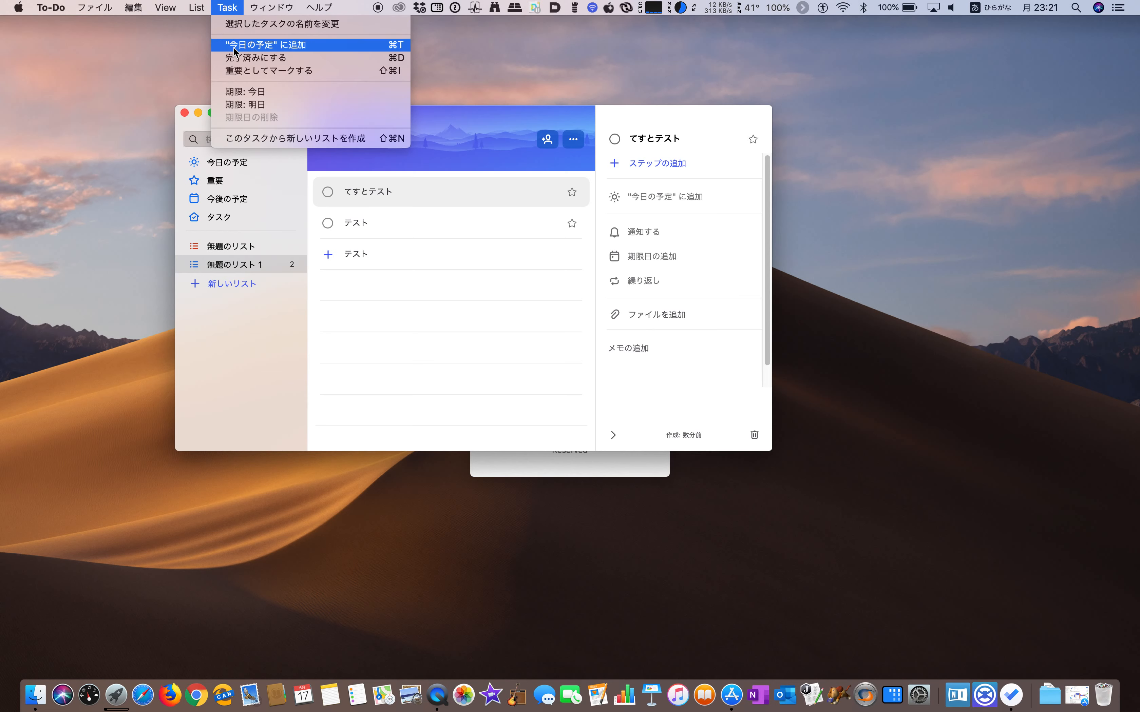
pyautogui.moveTo(240, 92)
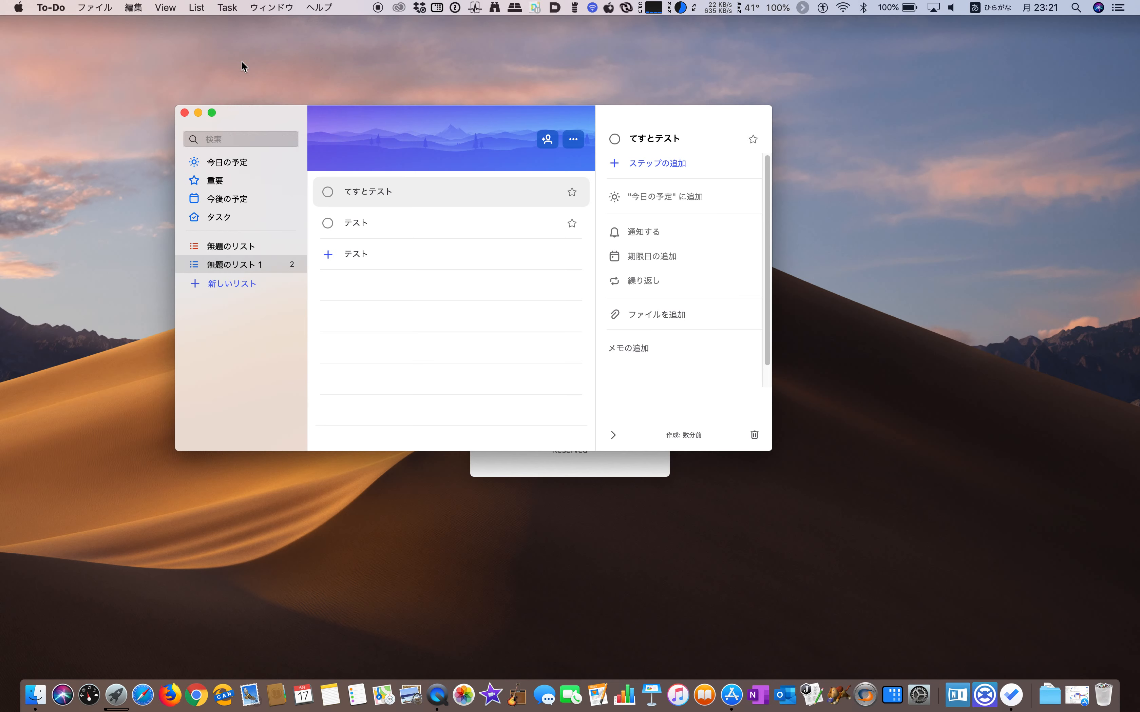
pyautogui.click(226, 8)
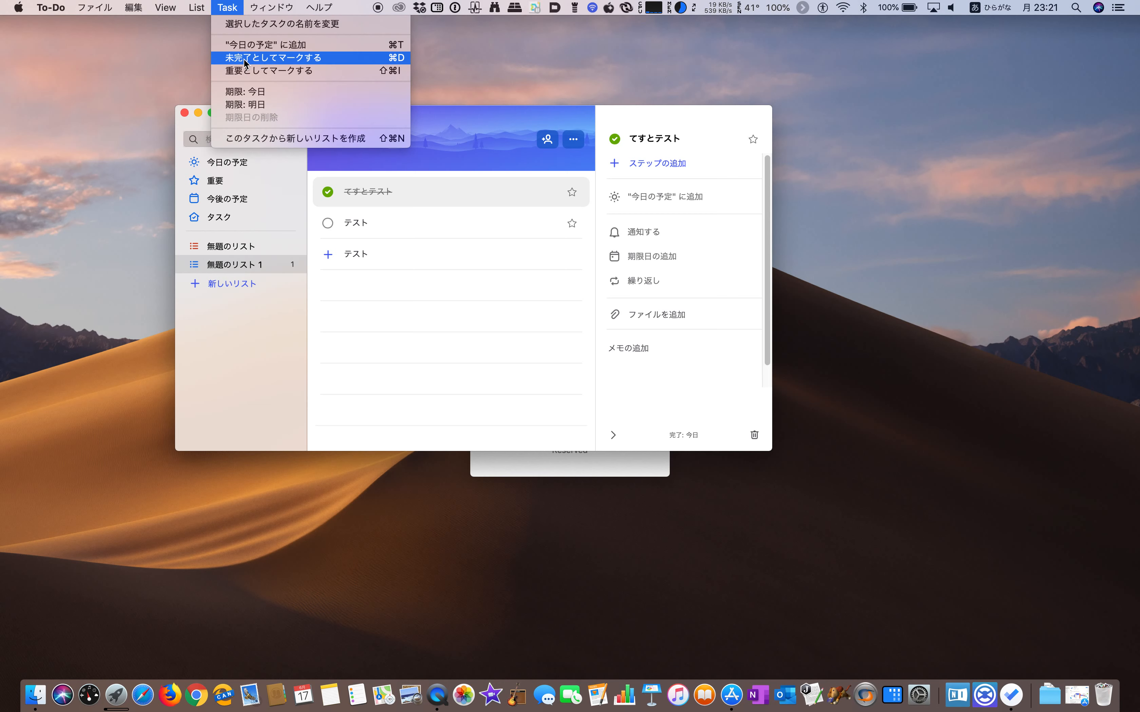
# - Minimize the To-Do window from the Window menu and restore it from the Dock
pyautogui.click(272, 7)
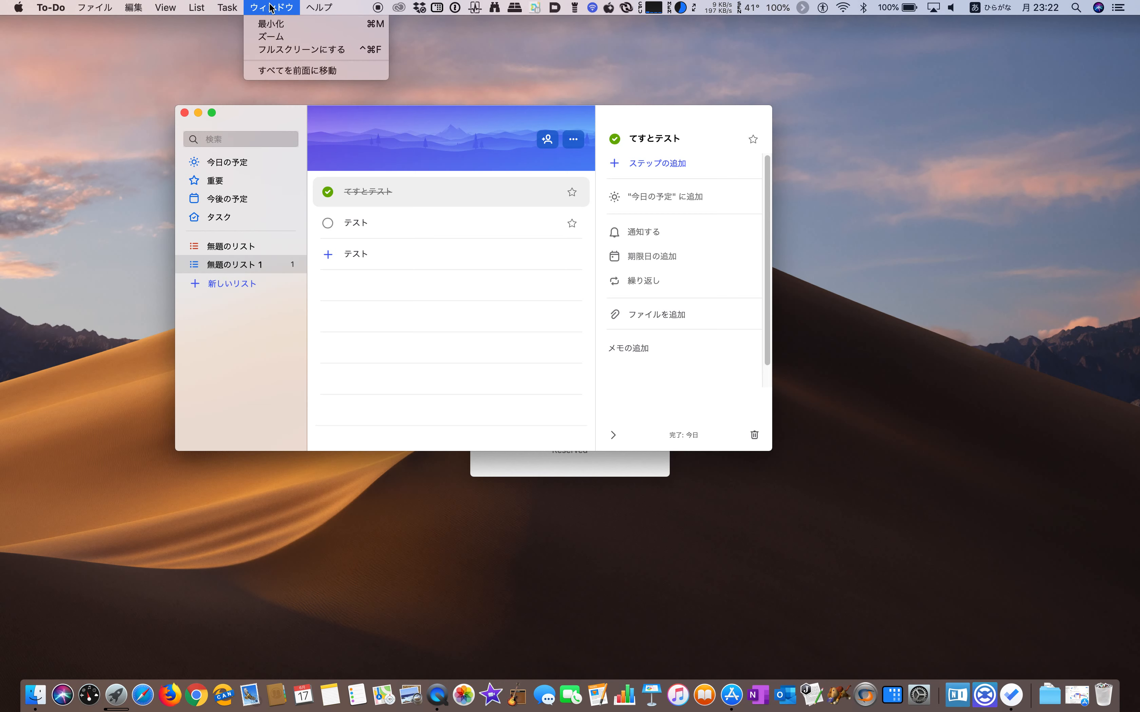
pyautogui.moveTo(268, 24)
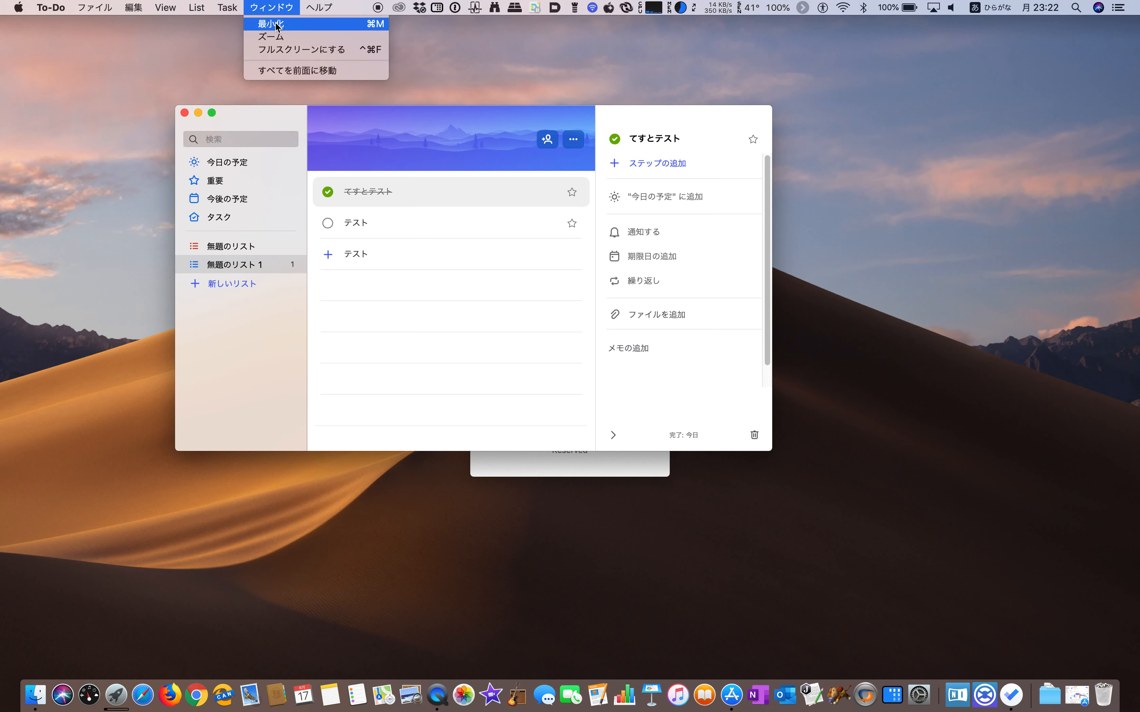
pyautogui.moveTo(270, 37)
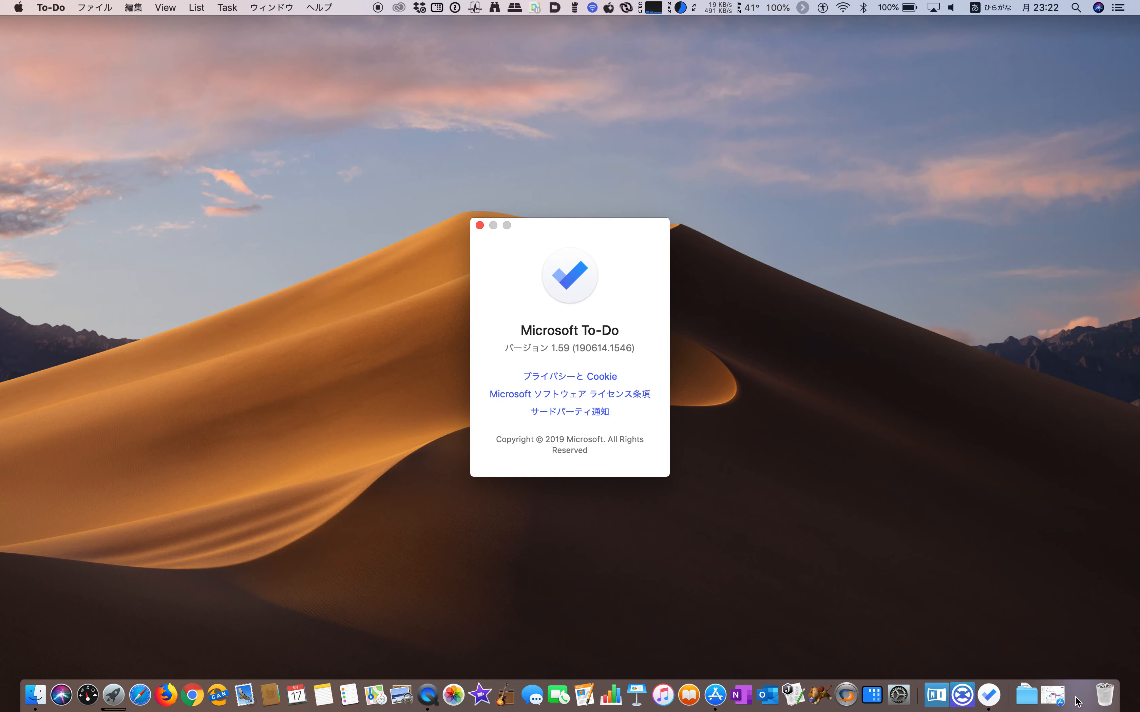
pyautogui.click(272, 7)
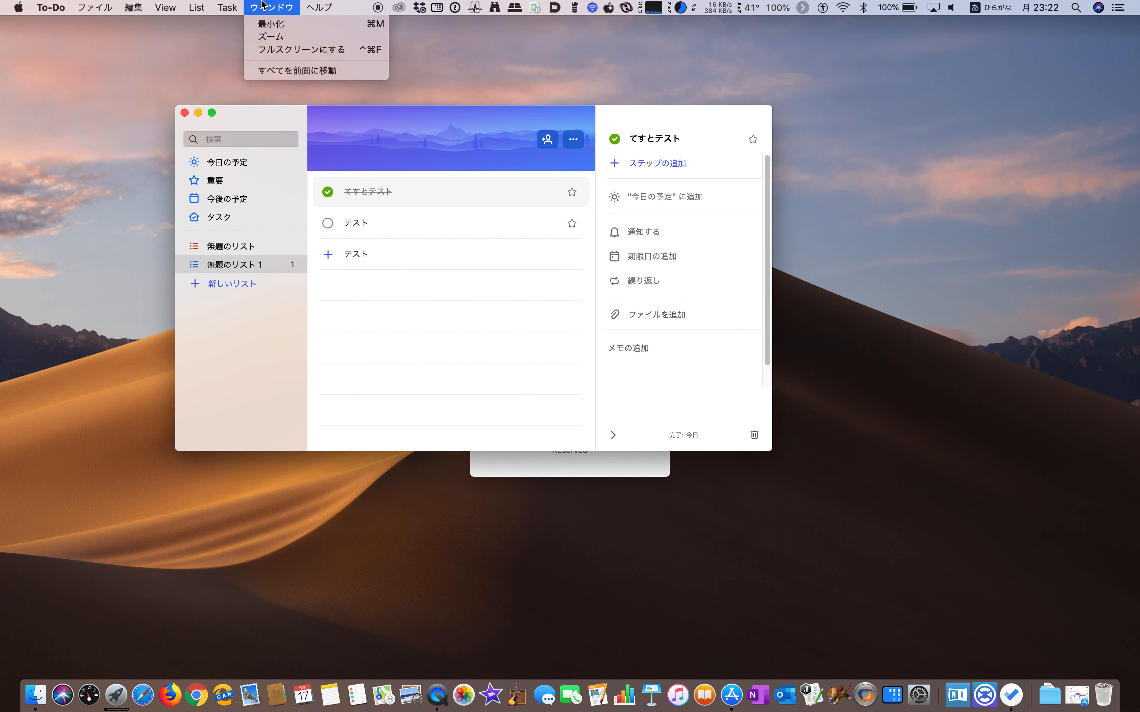
pyautogui.click(165, 7)
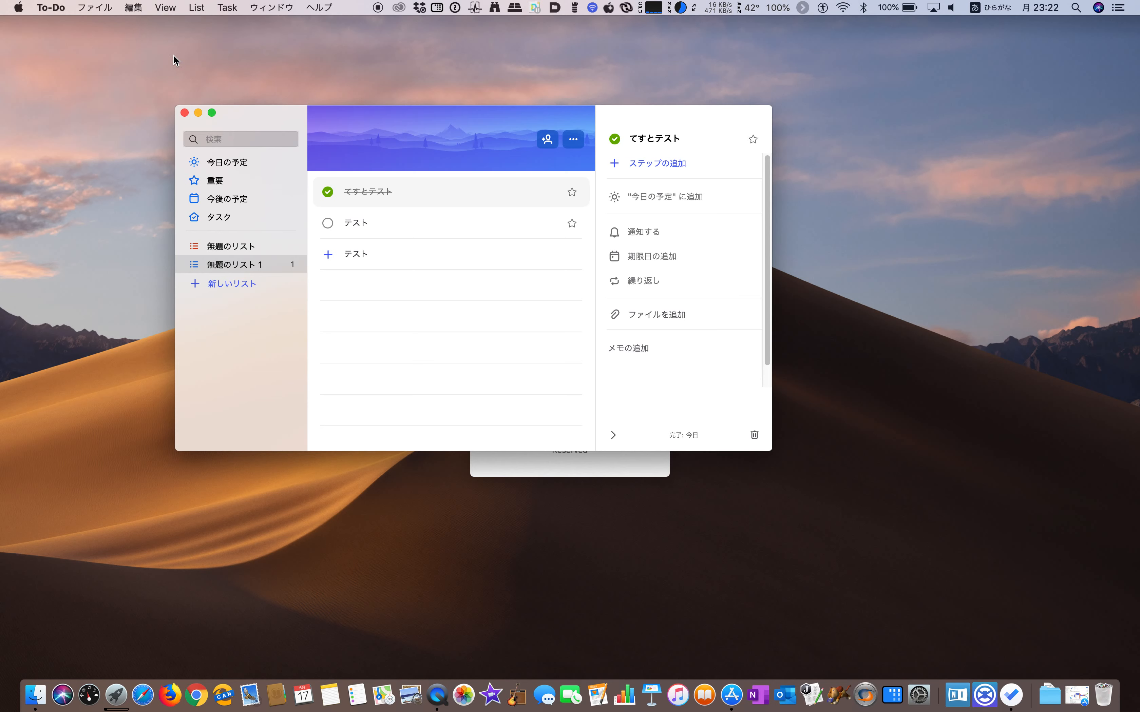
pyautogui.click(164, 7)
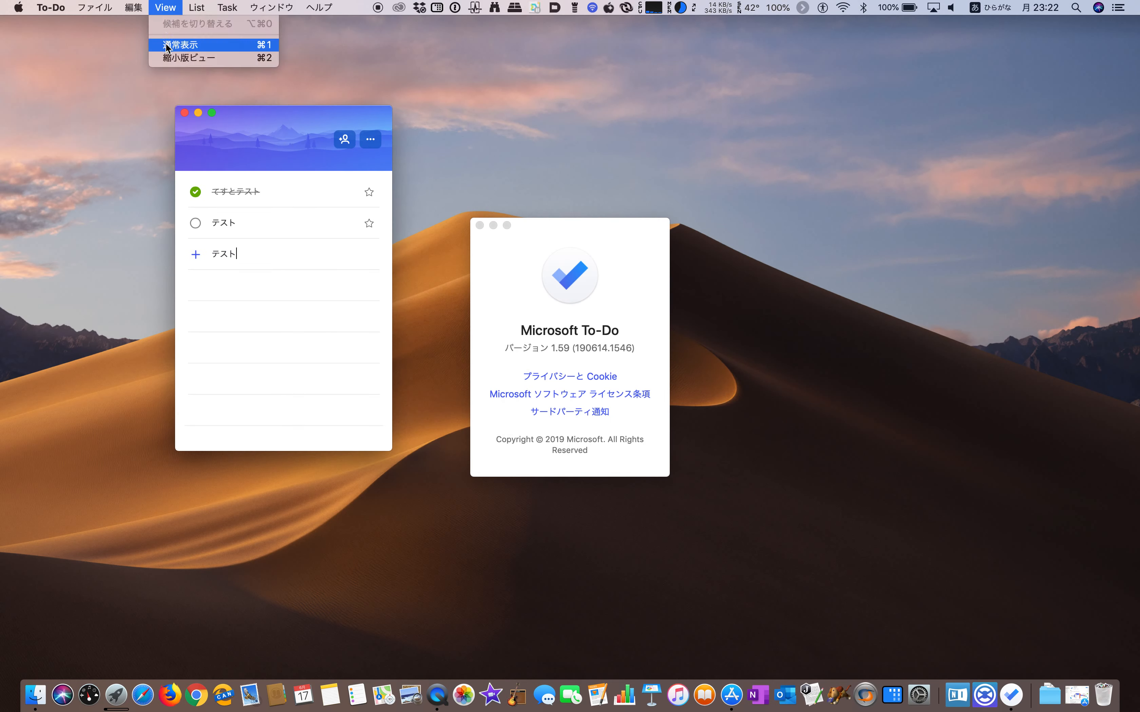
# - Switch back to 通常表示 and open the list's ⋯ options
pyautogui.click(184, 44)
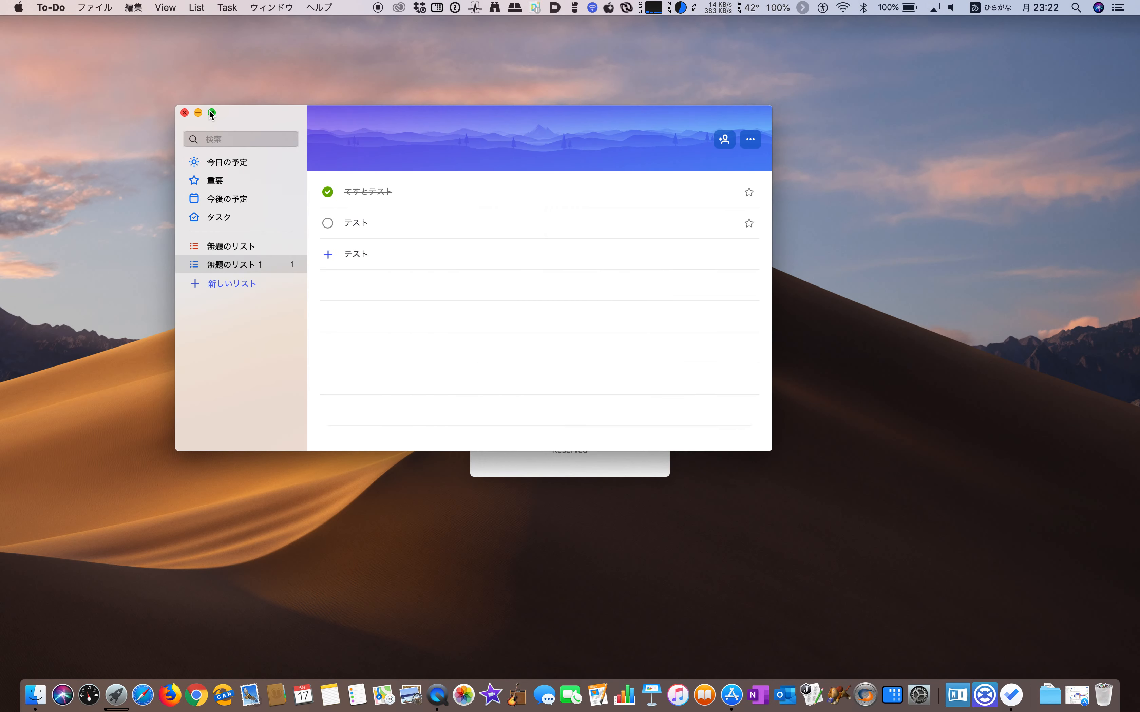
pyautogui.moveTo(424, 88)
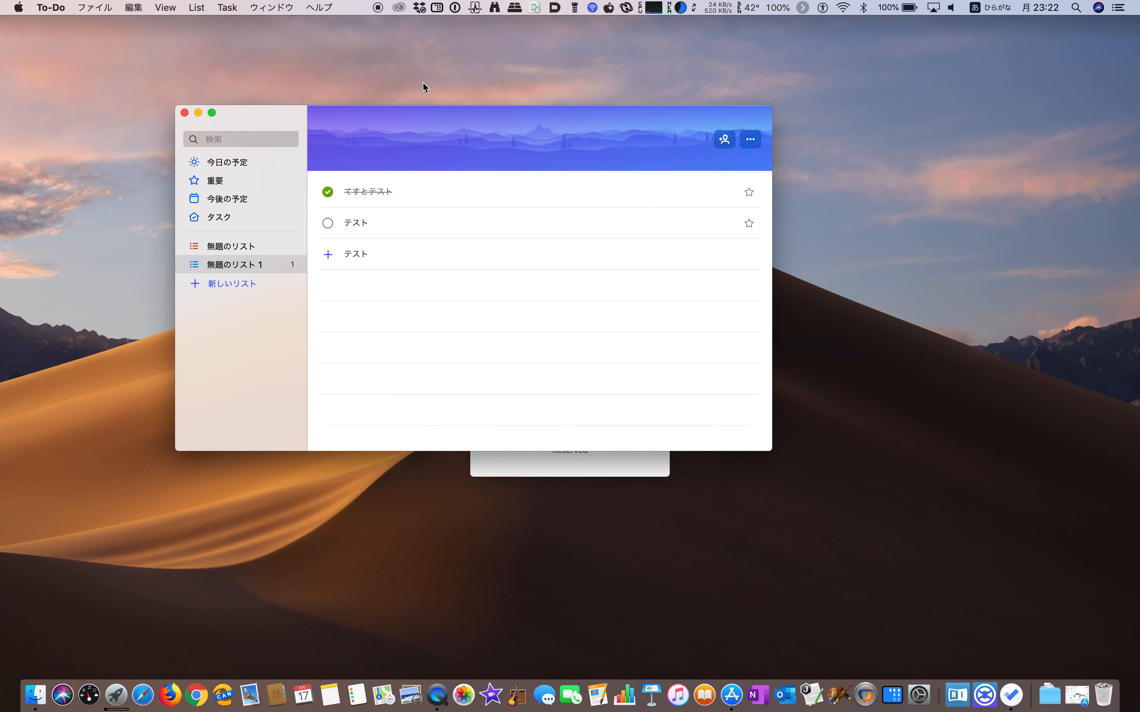
pyautogui.click(750, 139)
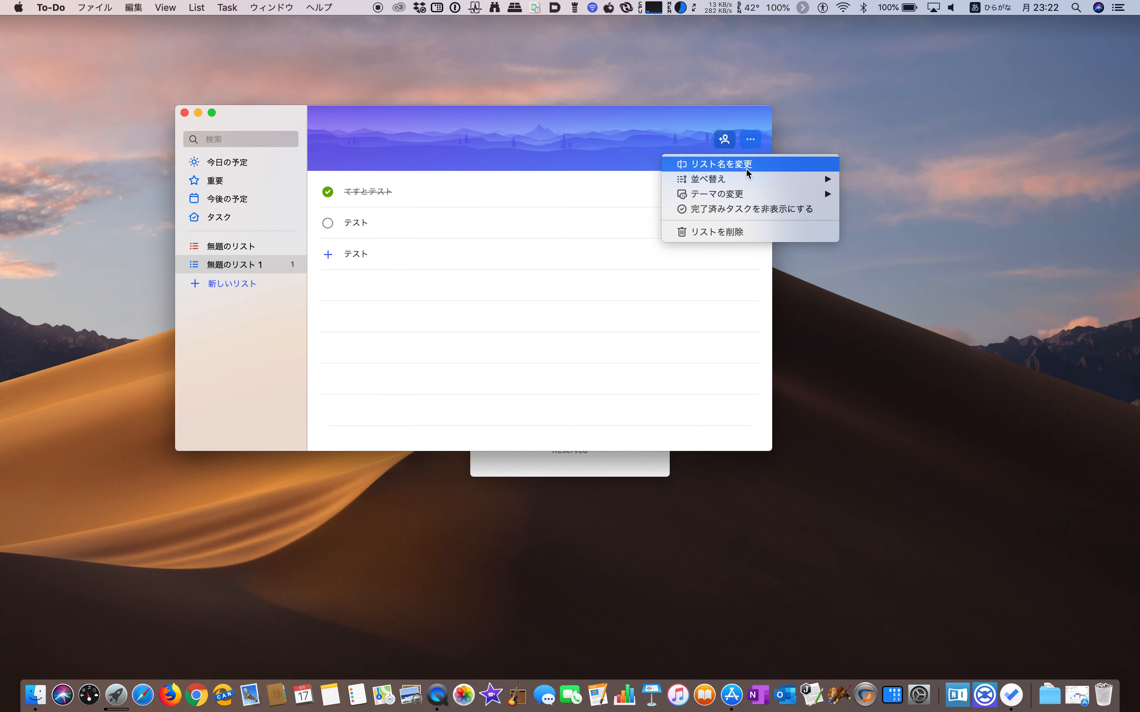
pyautogui.moveTo(719, 194)
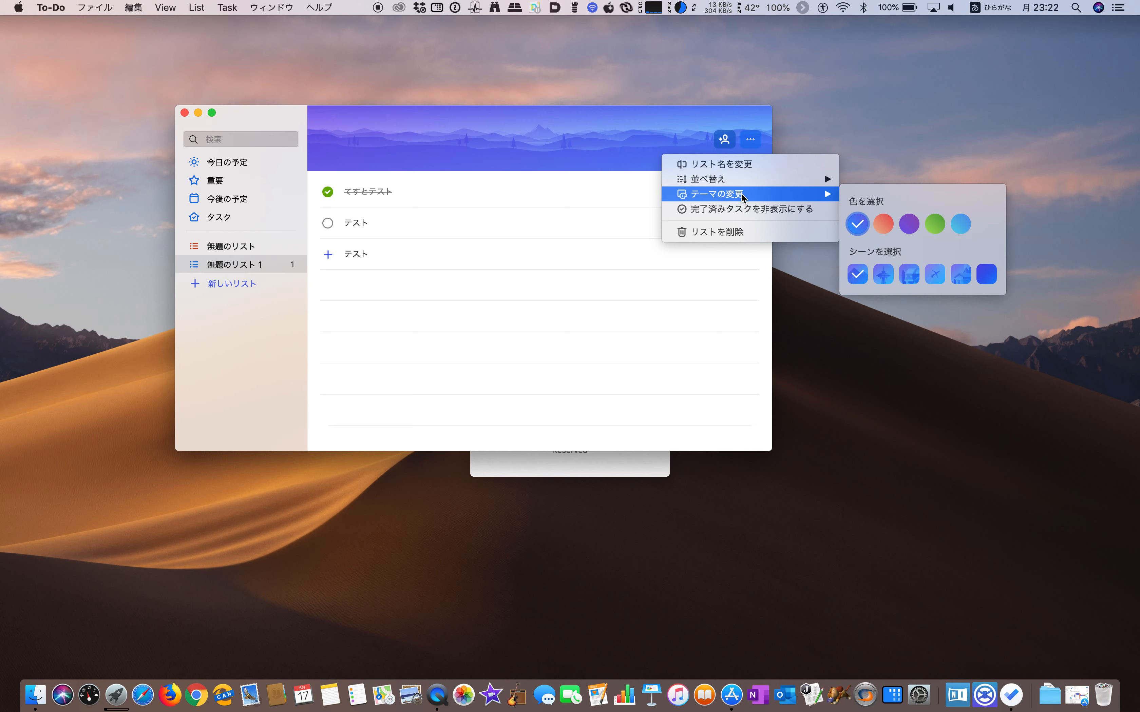
# - Under テーマの変更, try the city skyline scene and settle on the light-blue scene theme
pyautogui.click(883, 274)
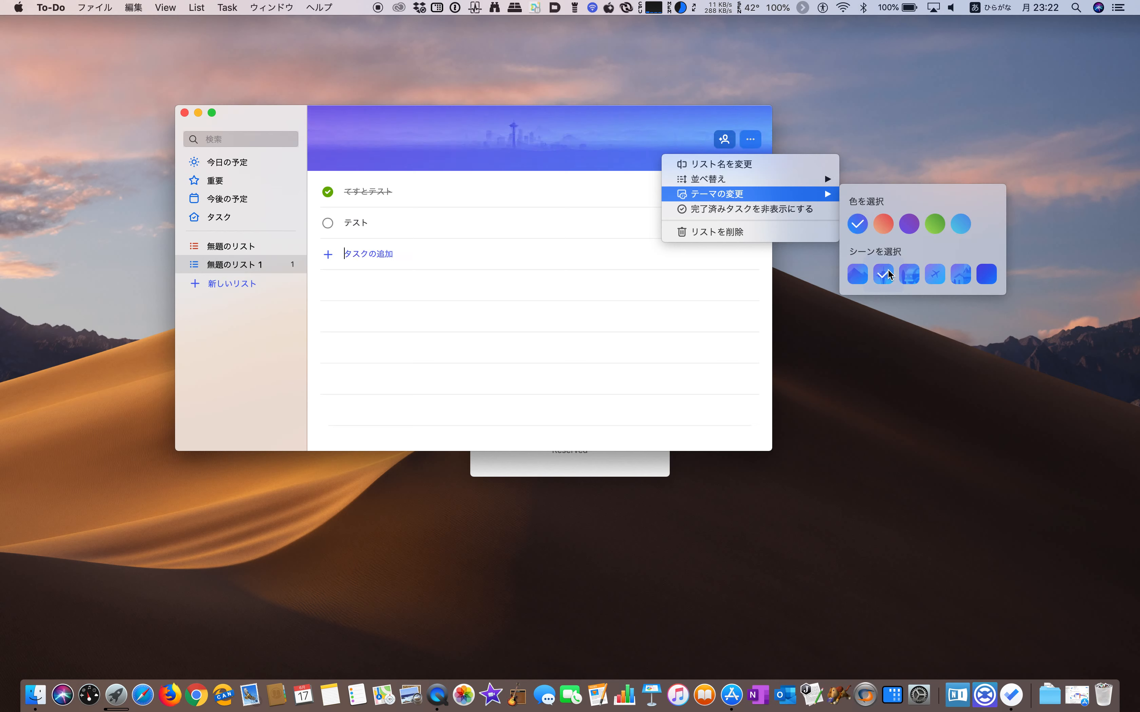
pyautogui.click(935, 274)
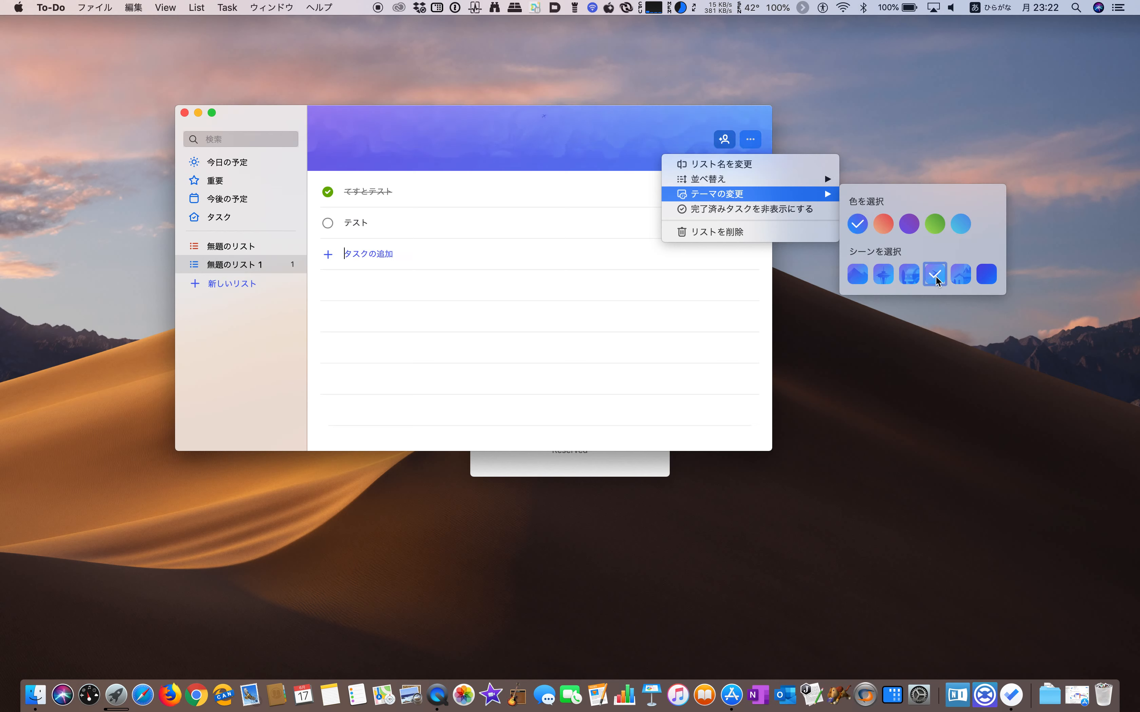
pyautogui.click(935, 223)
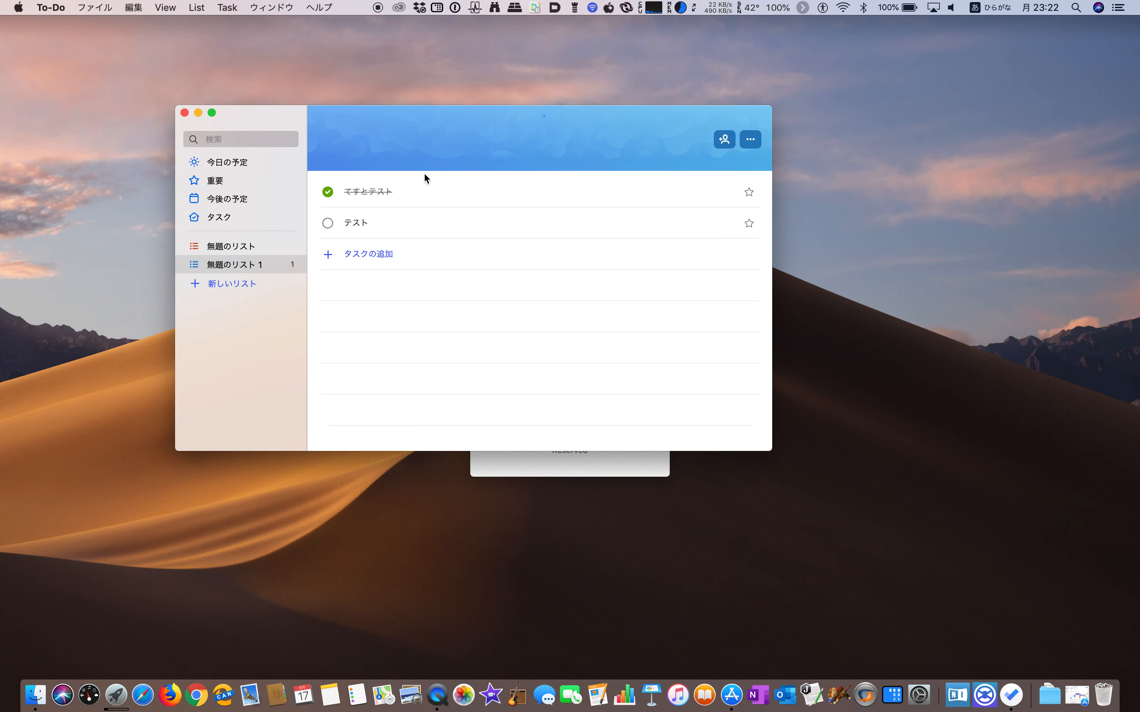
pyautogui.click(366, 253)
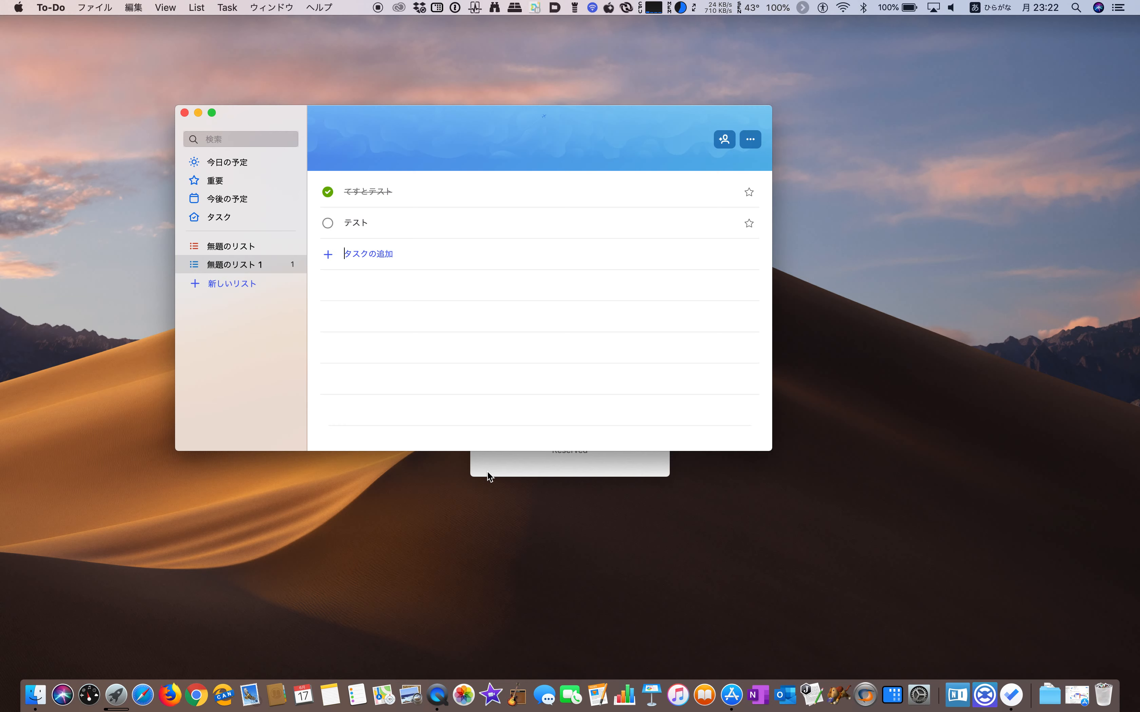